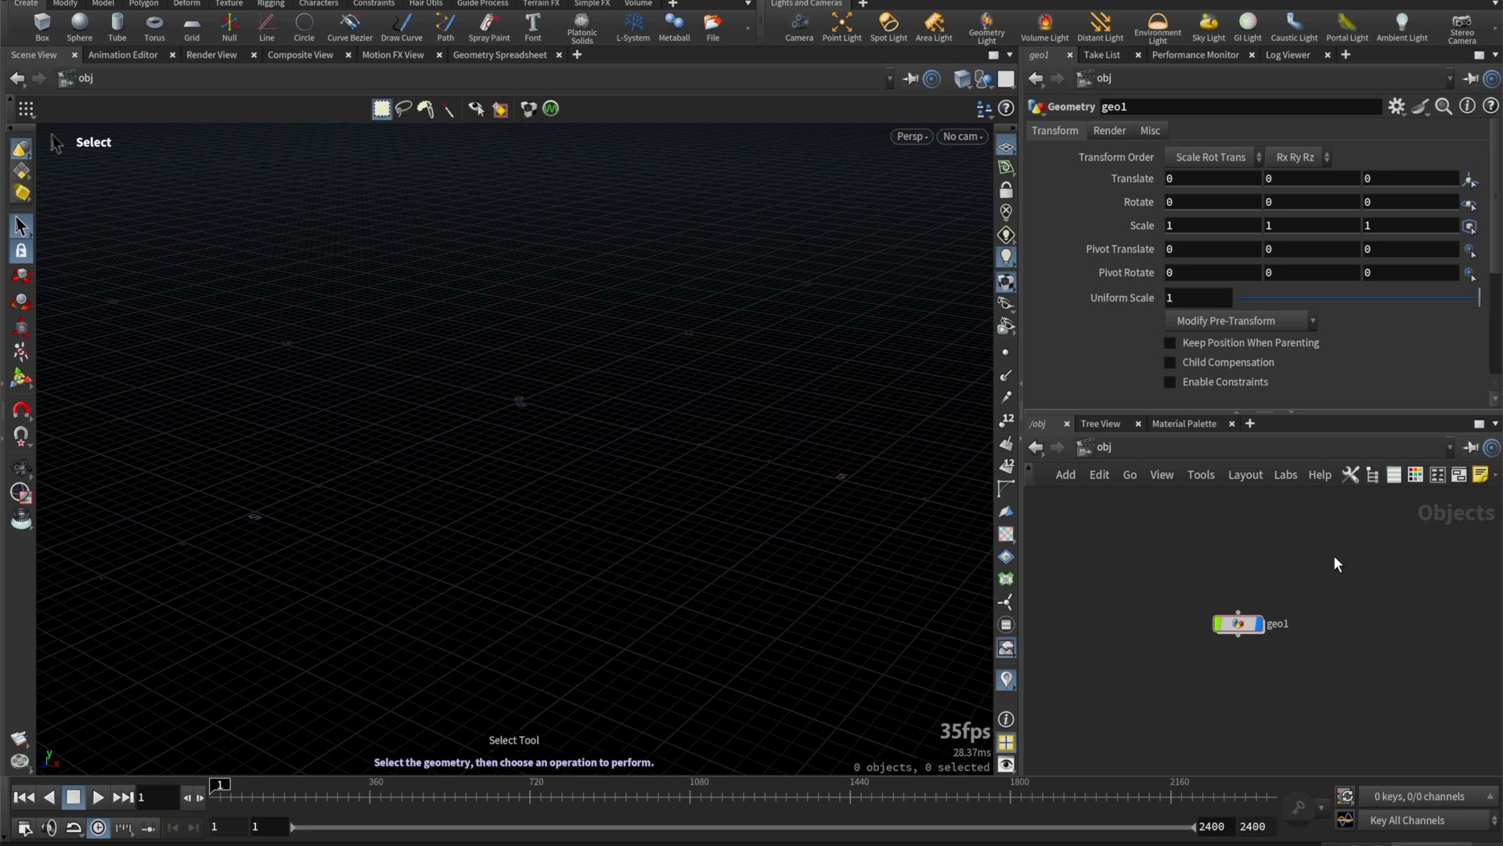
Step: Dive into geo1 and place a Paradigm Solver node running on the Metal device
double_click(1237, 624)
text(para)
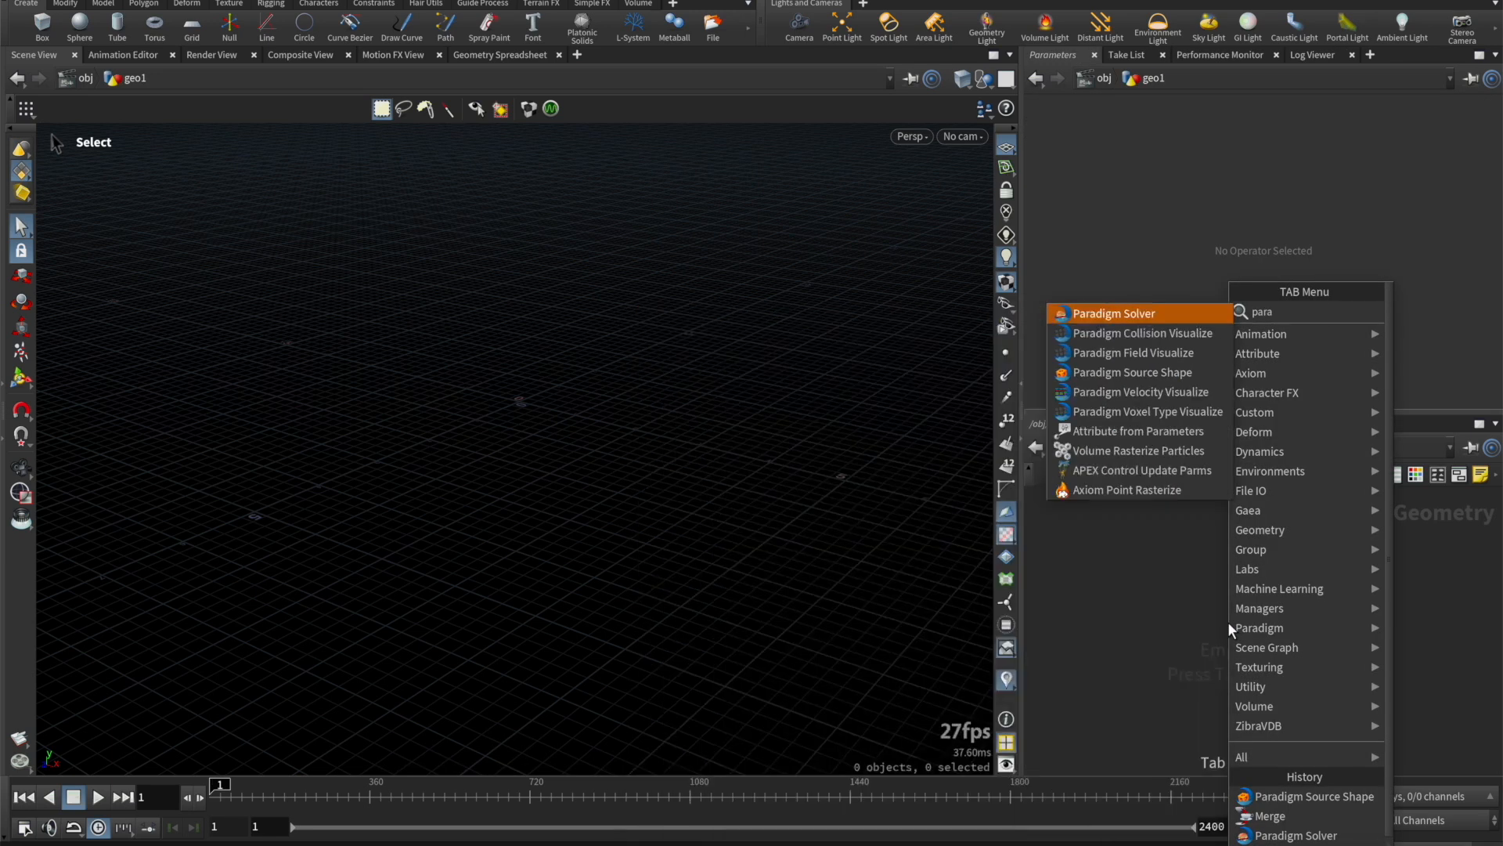
click(1114, 313)
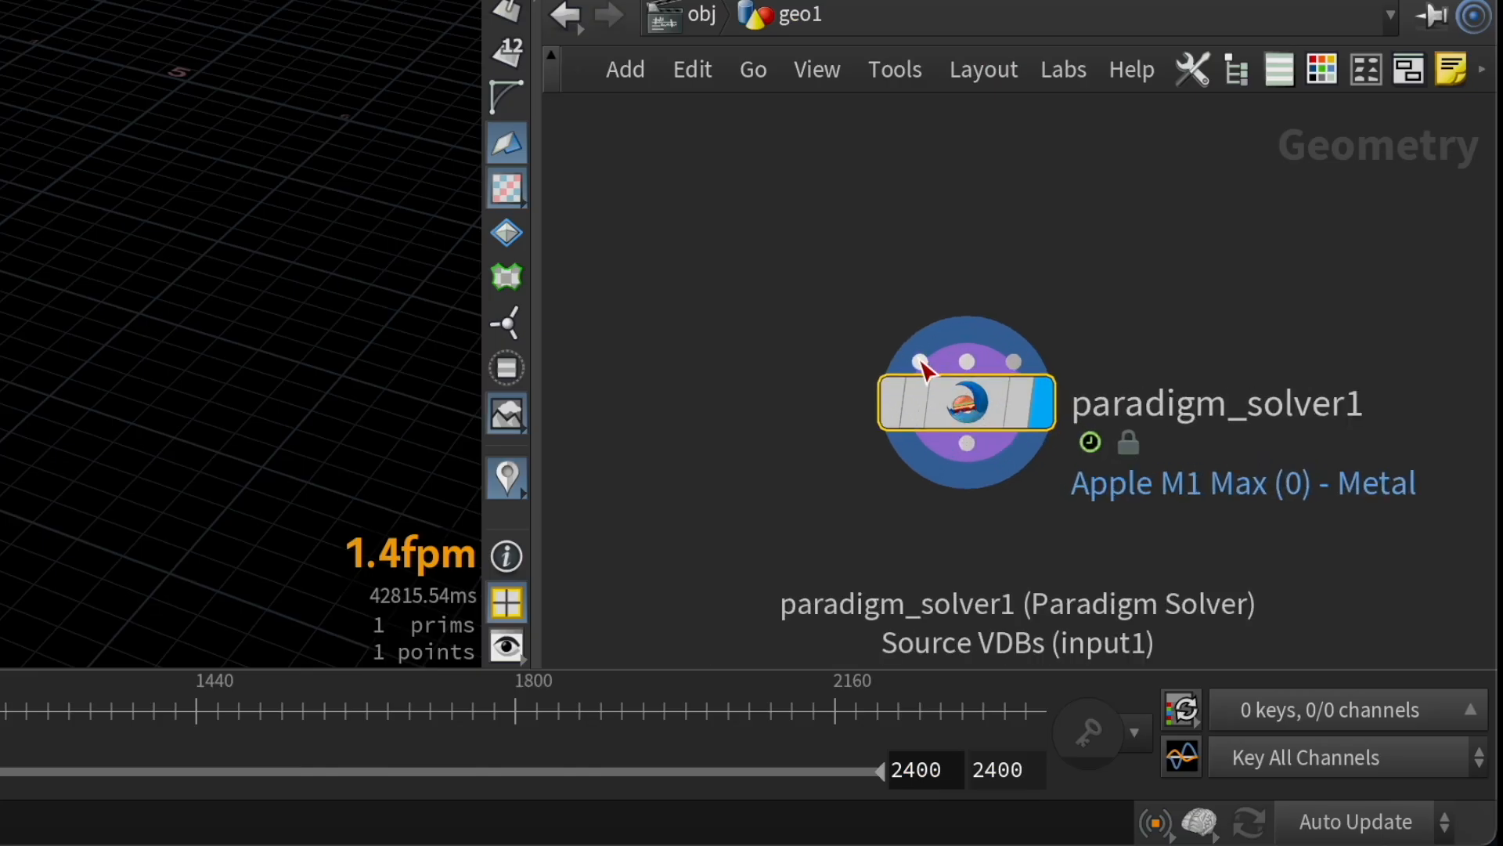
mouse_move(966, 365)
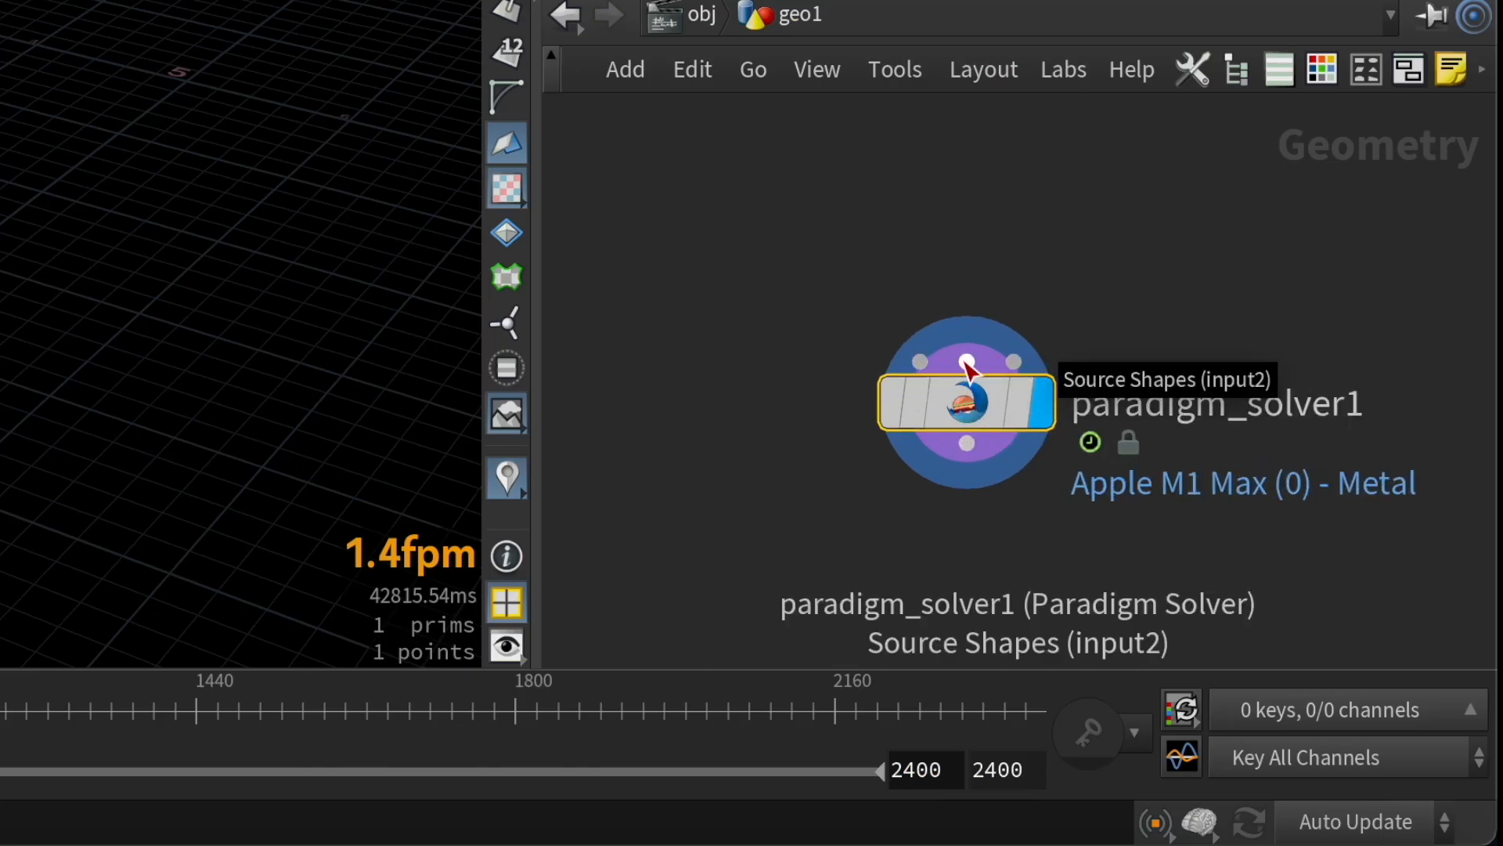
mouse_move(1014, 371)
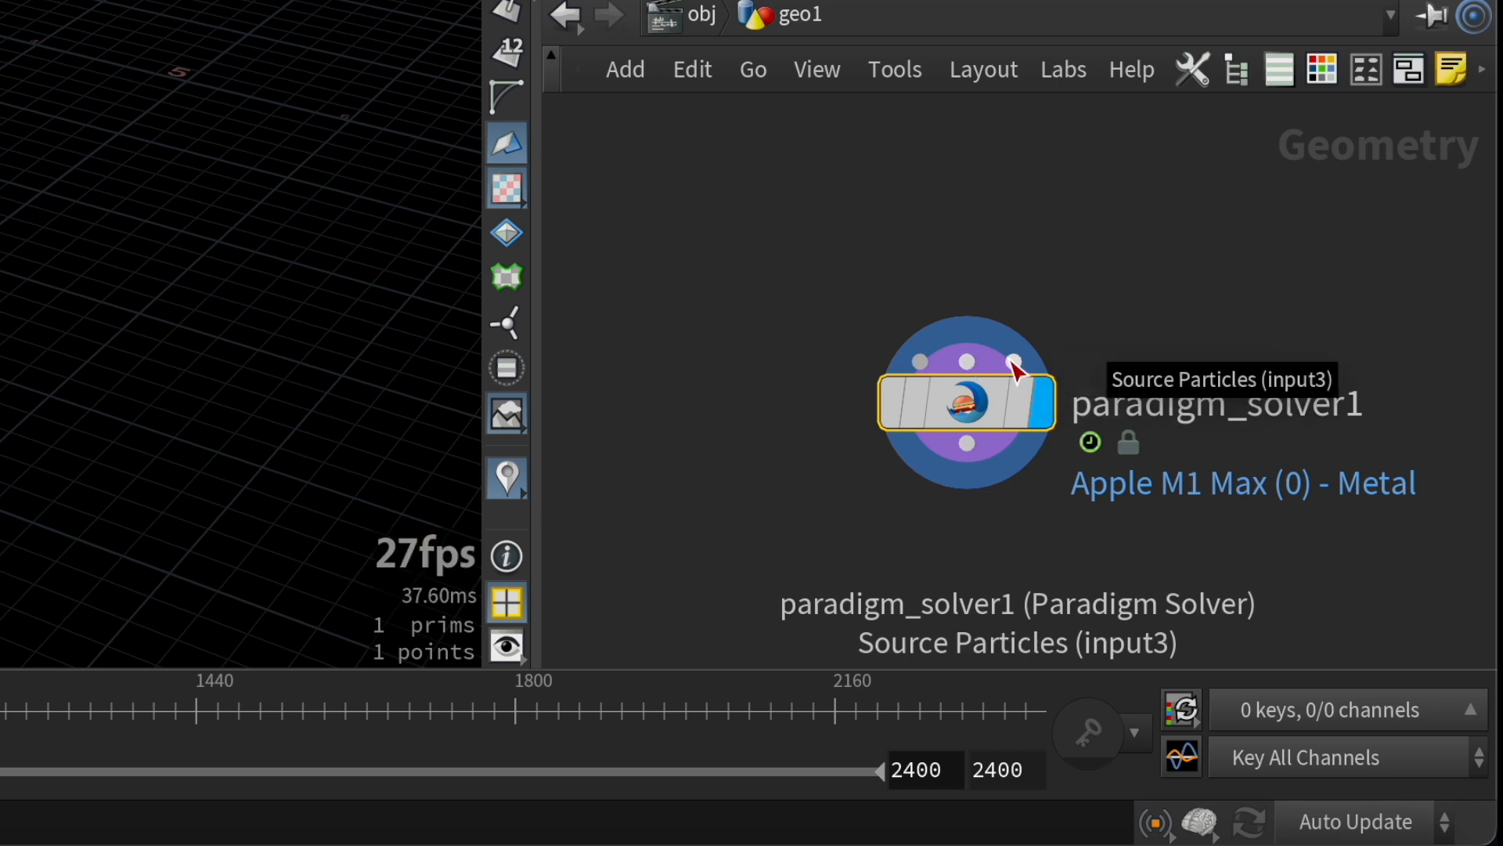
mouse_move(1161, 294)
text(source)
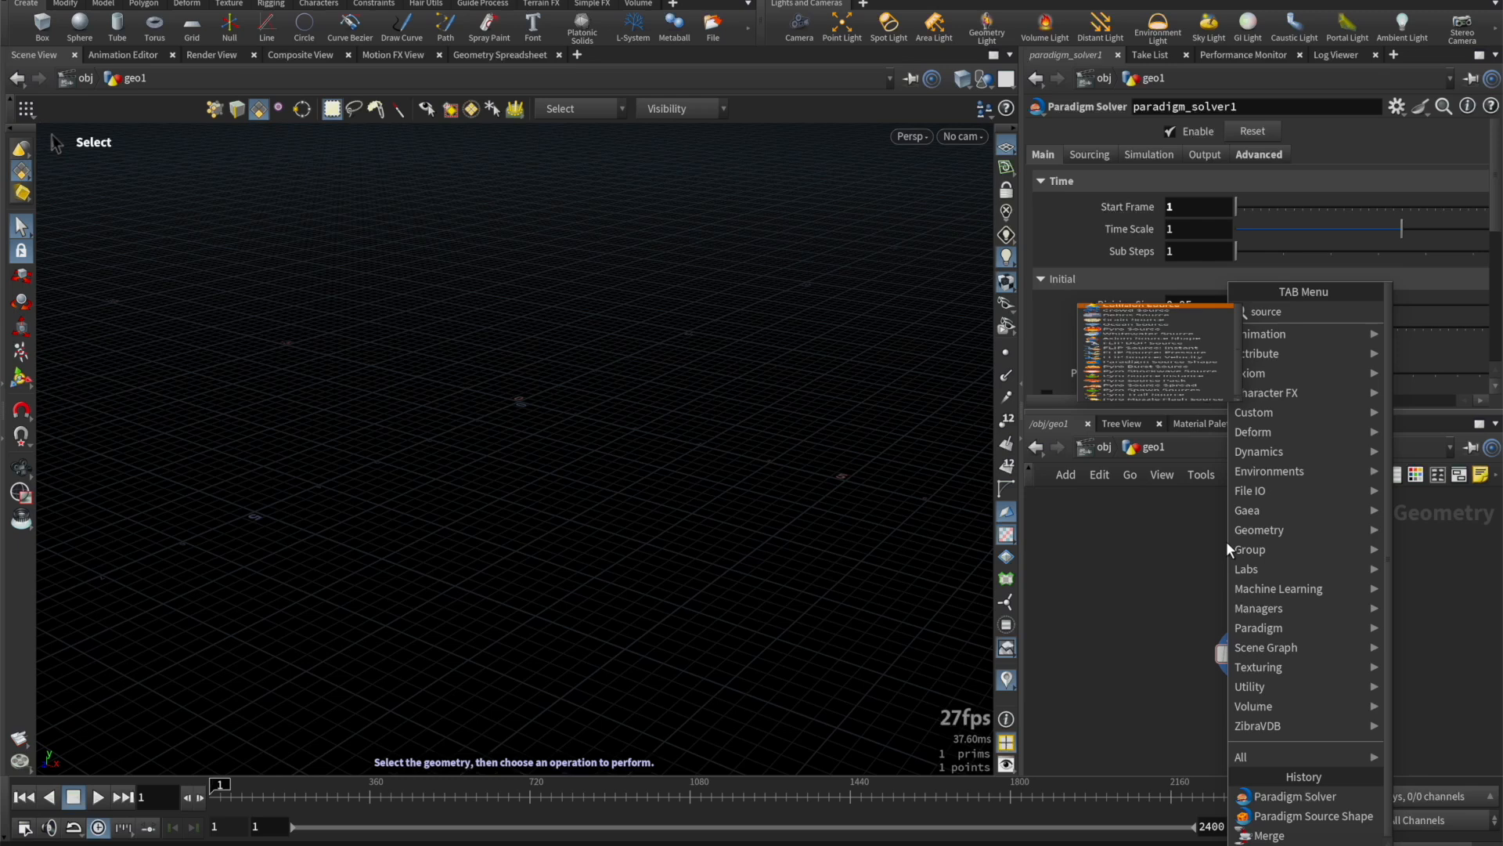
Step: Place a Paradigm Source Shape with its Source mode emitting Particles as a sphere
click(1296, 796)
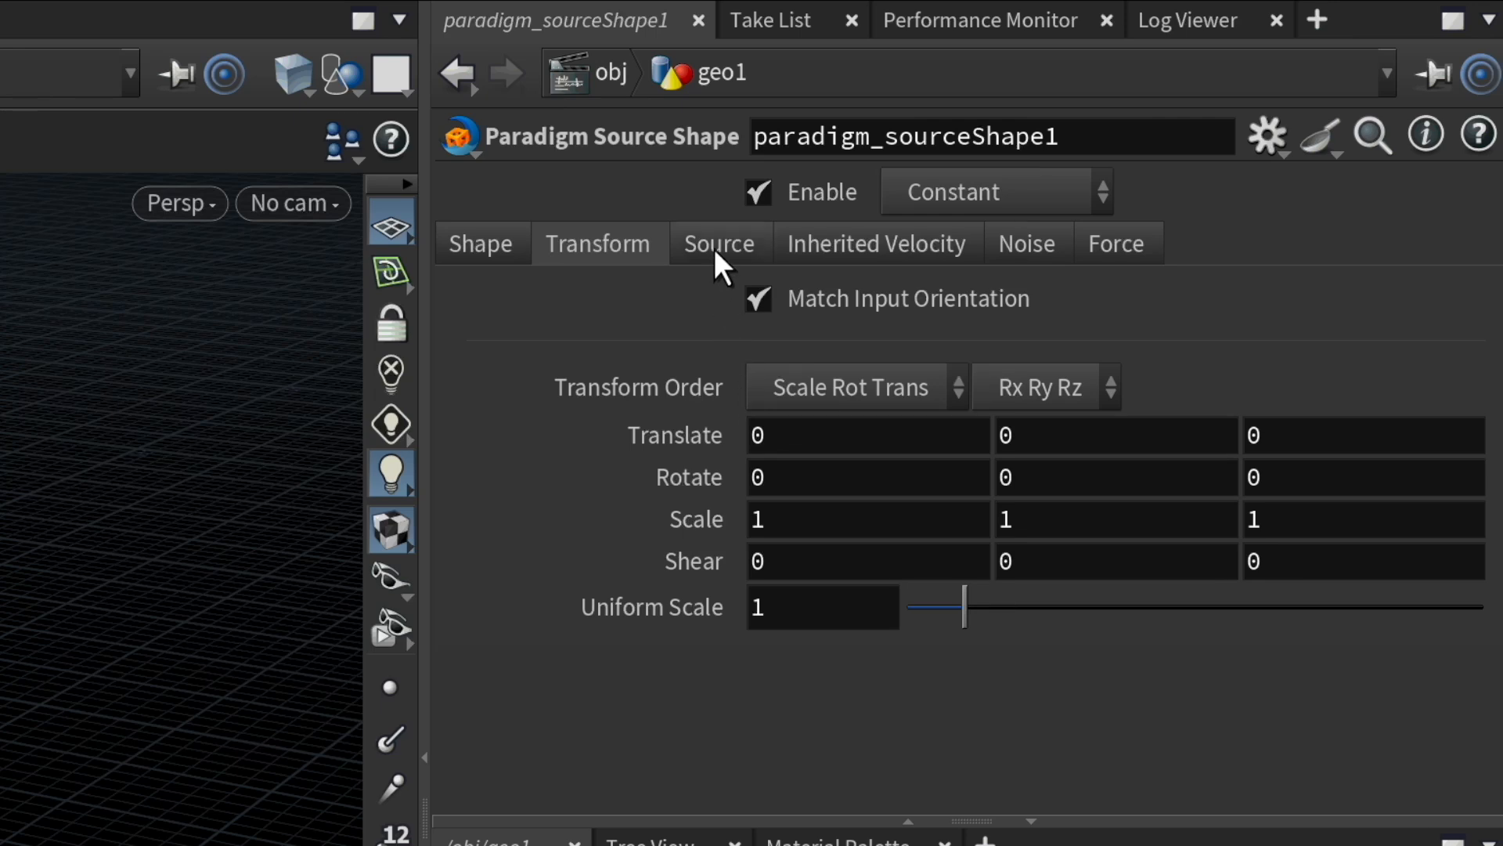
click(720, 242)
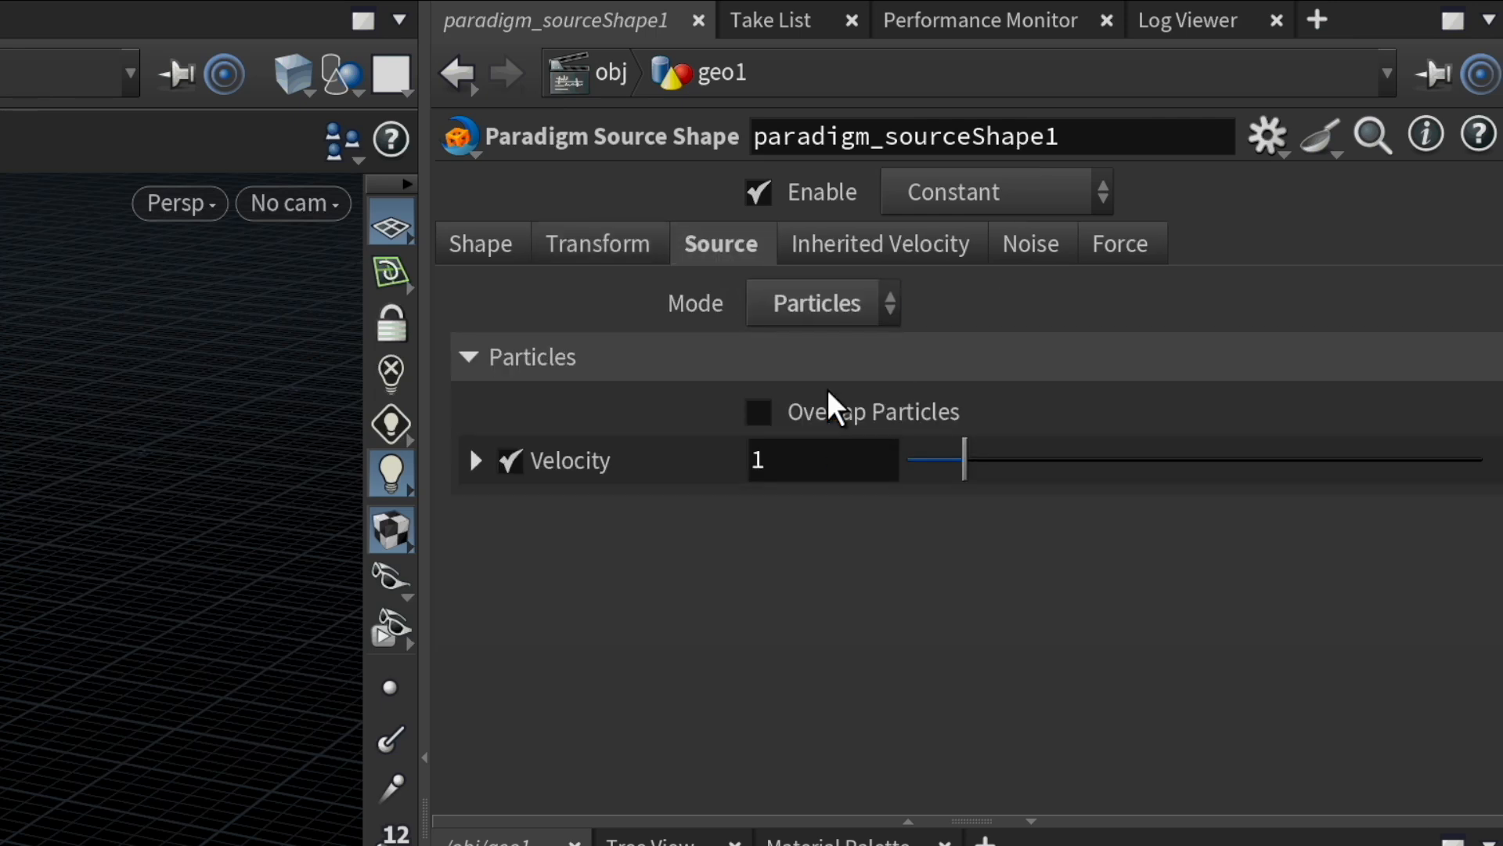
click(993, 191)
text(merg)
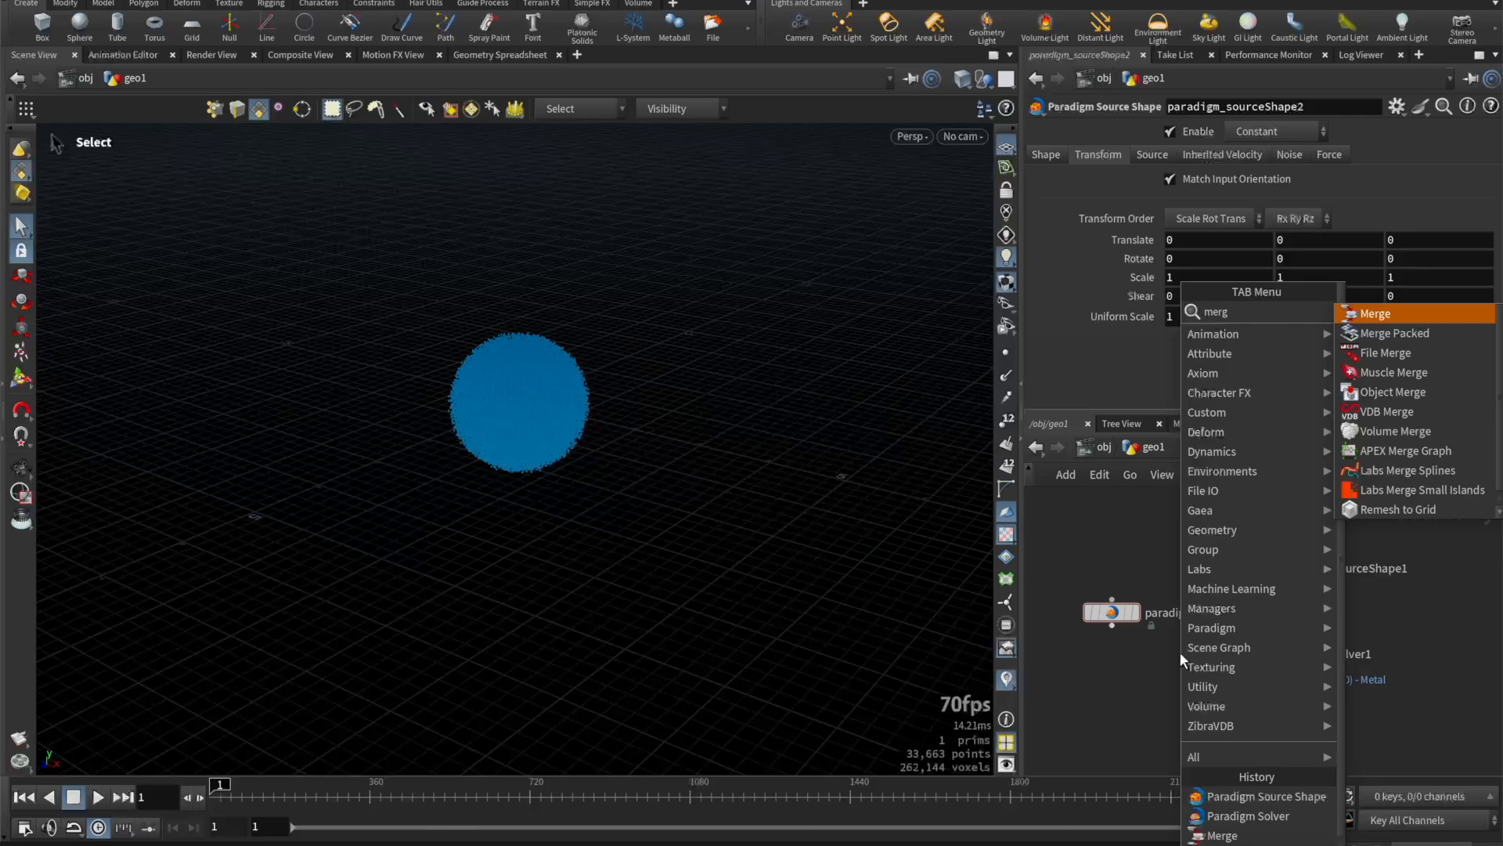
Step: Merge both sources into the solver and make the second shape an inverted Collision box
click(1376, 313)
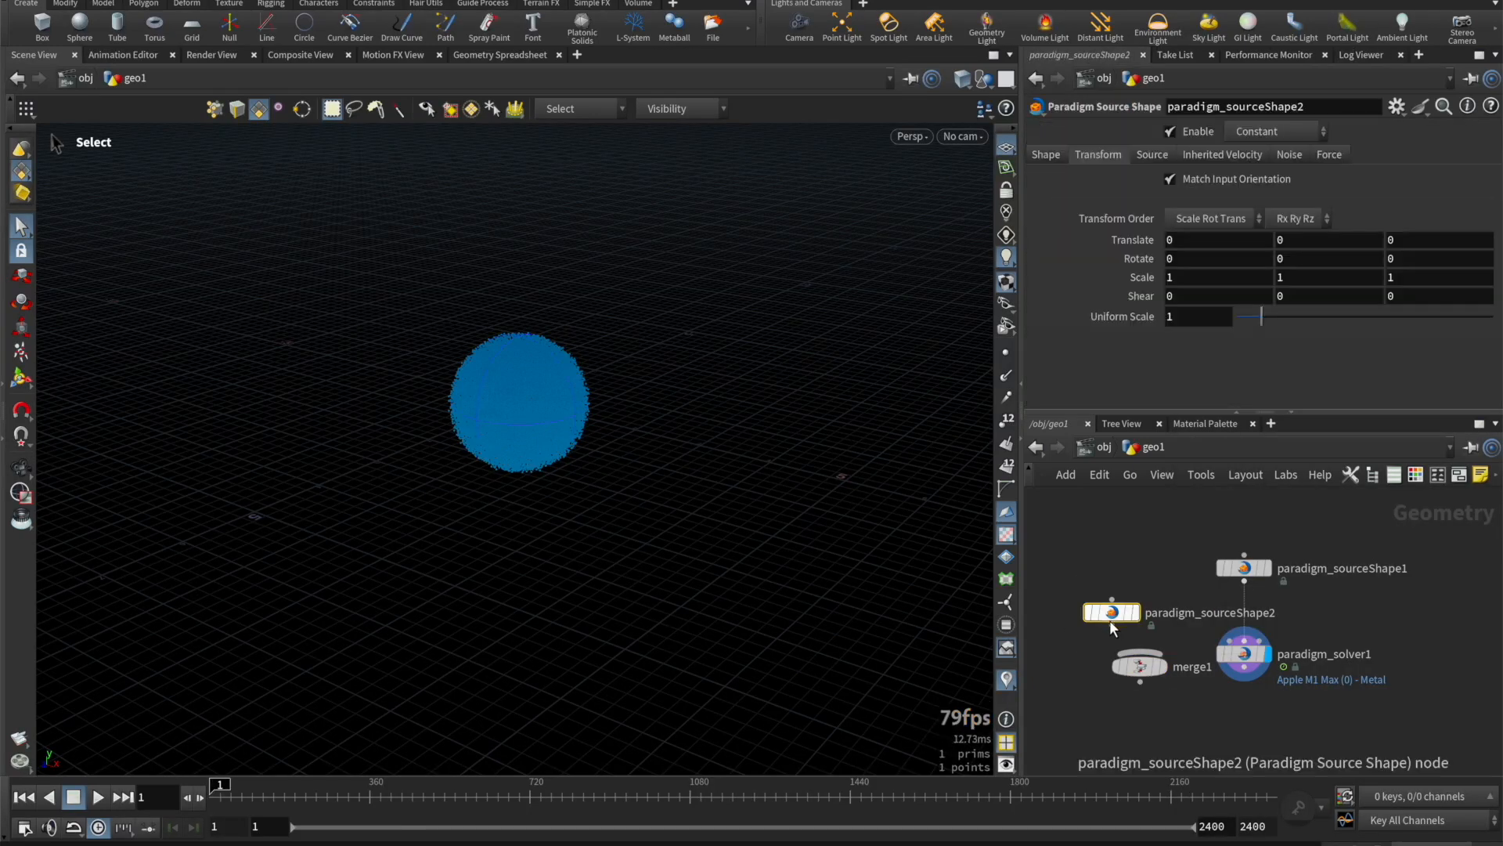
click(1111, 631)
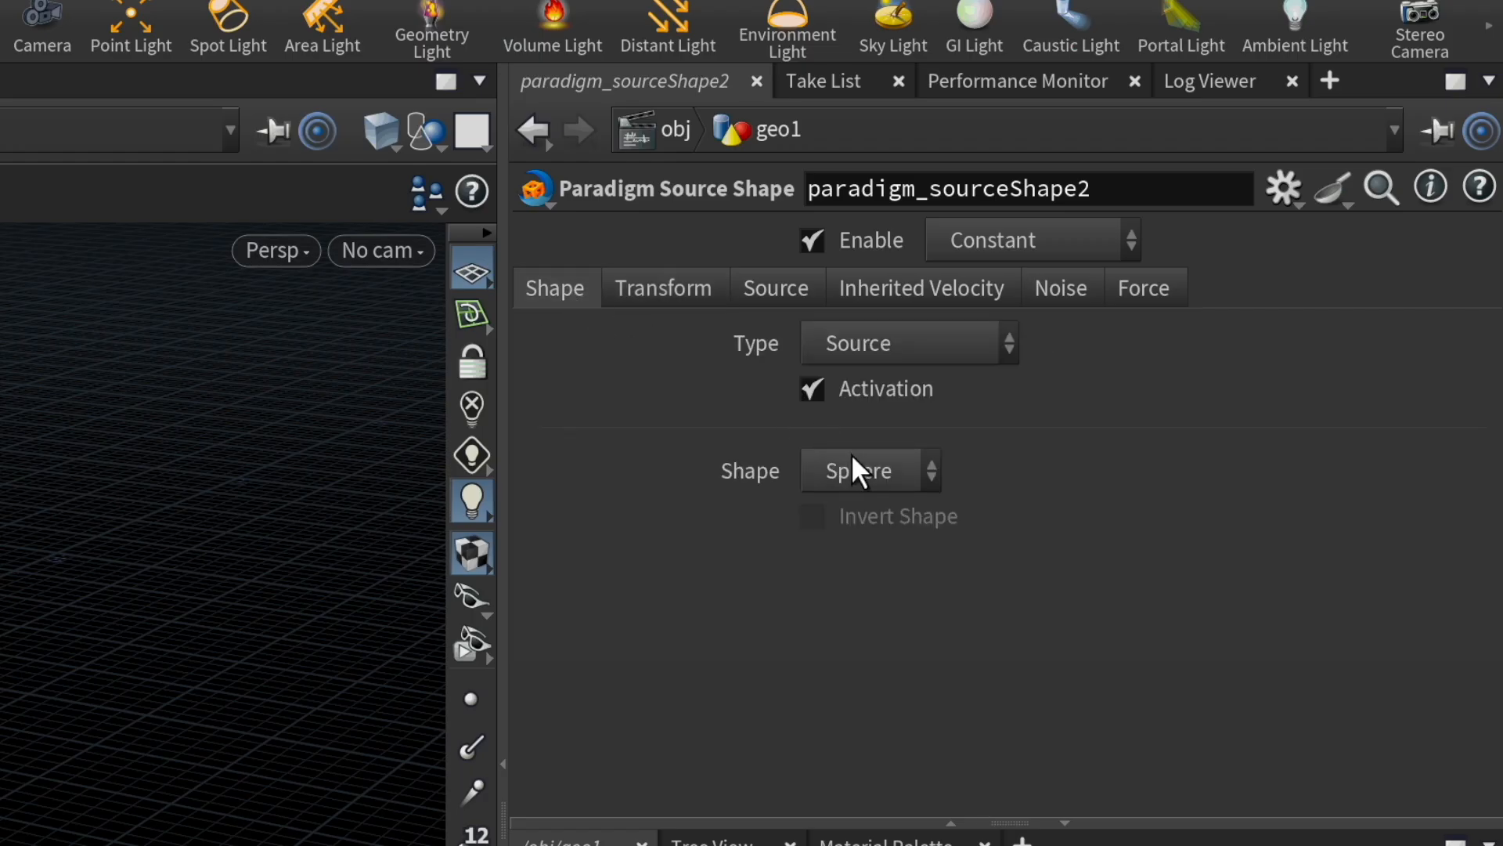
click(907, 343)
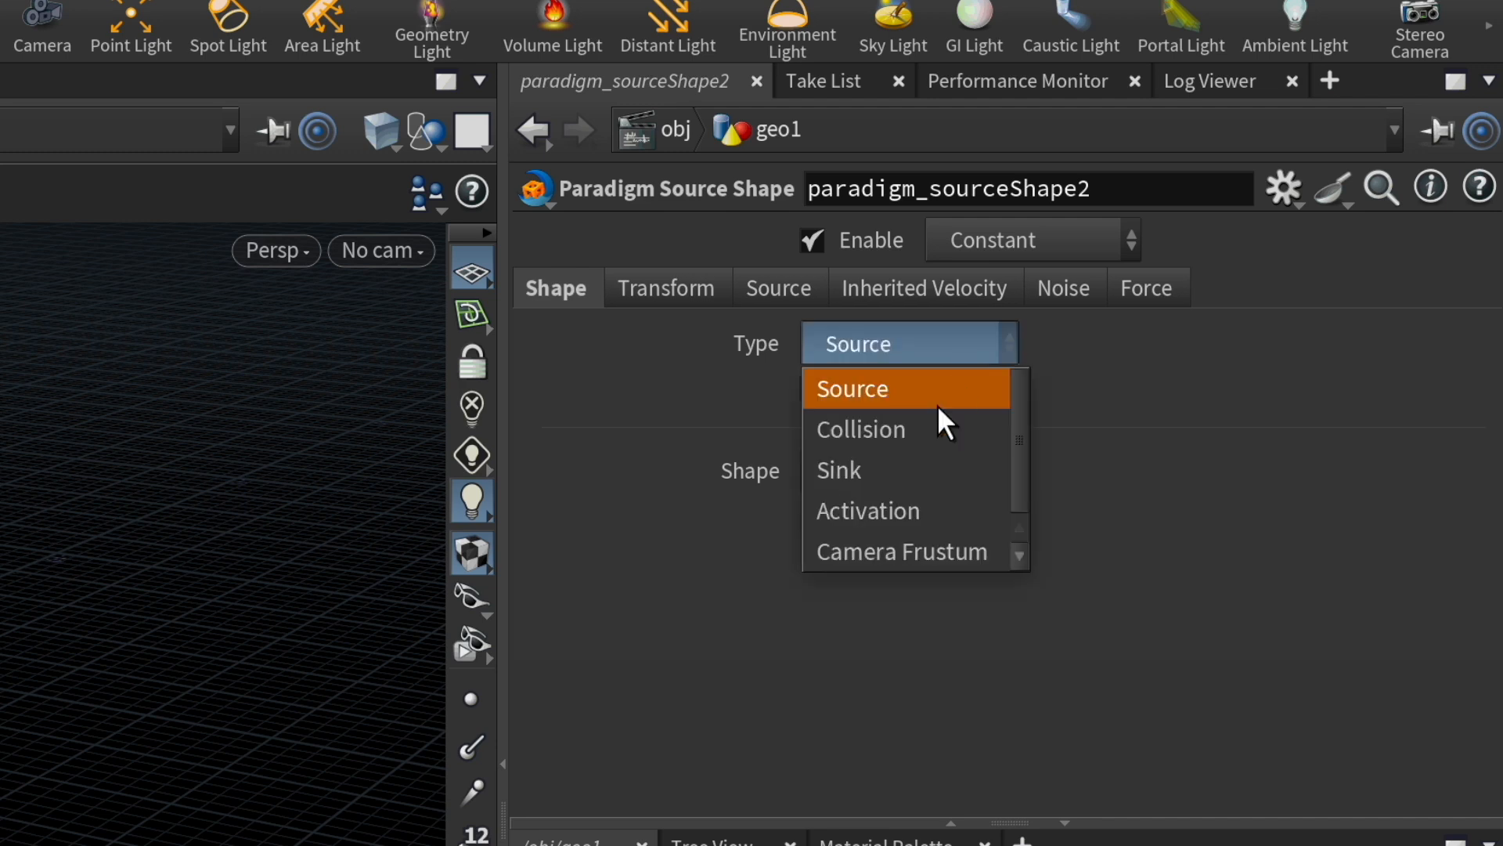
click(859, 429)
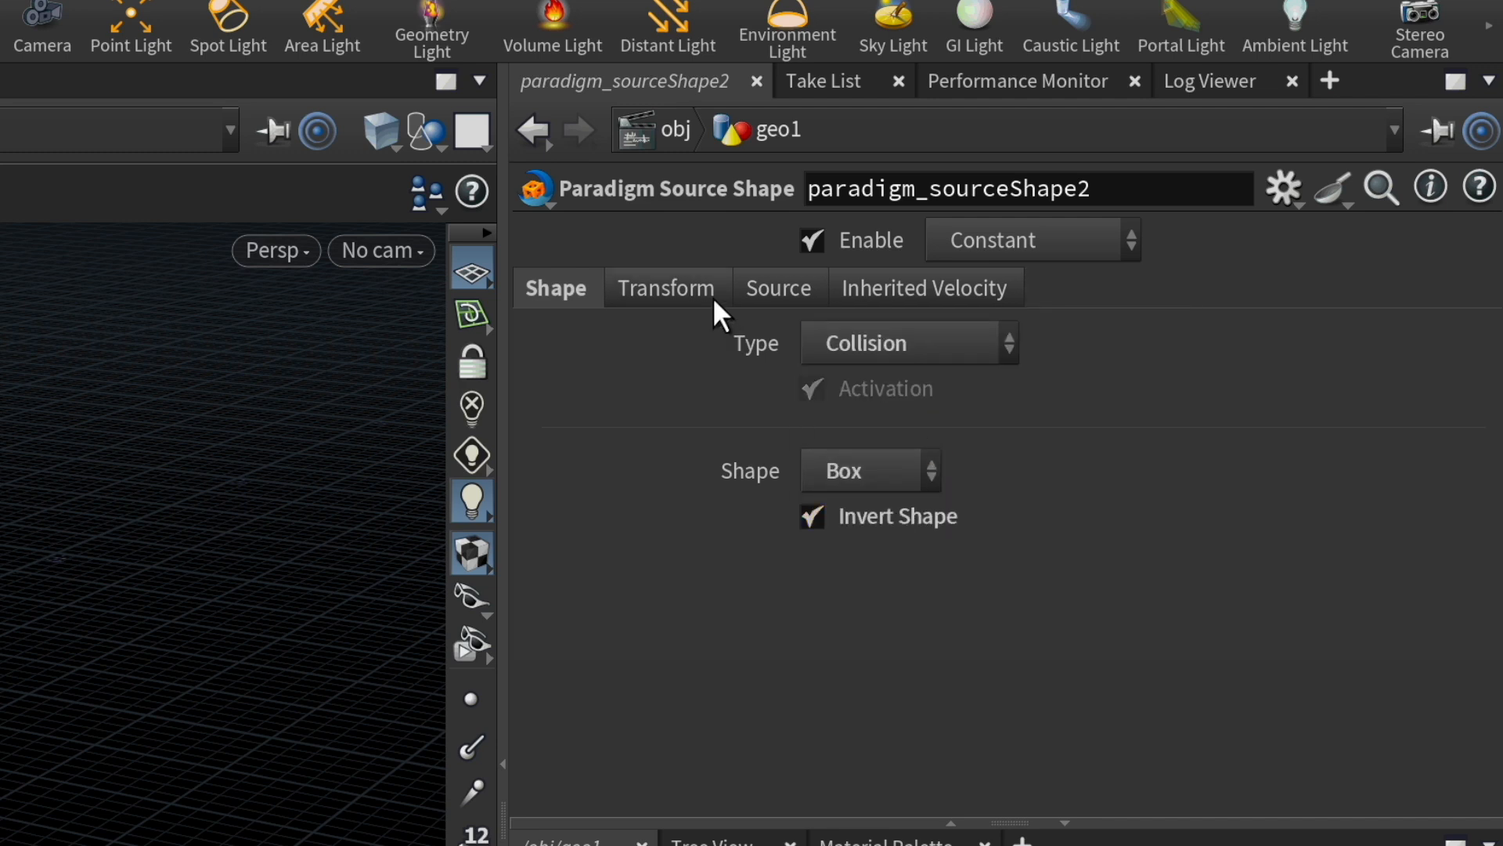
click(670, 288)
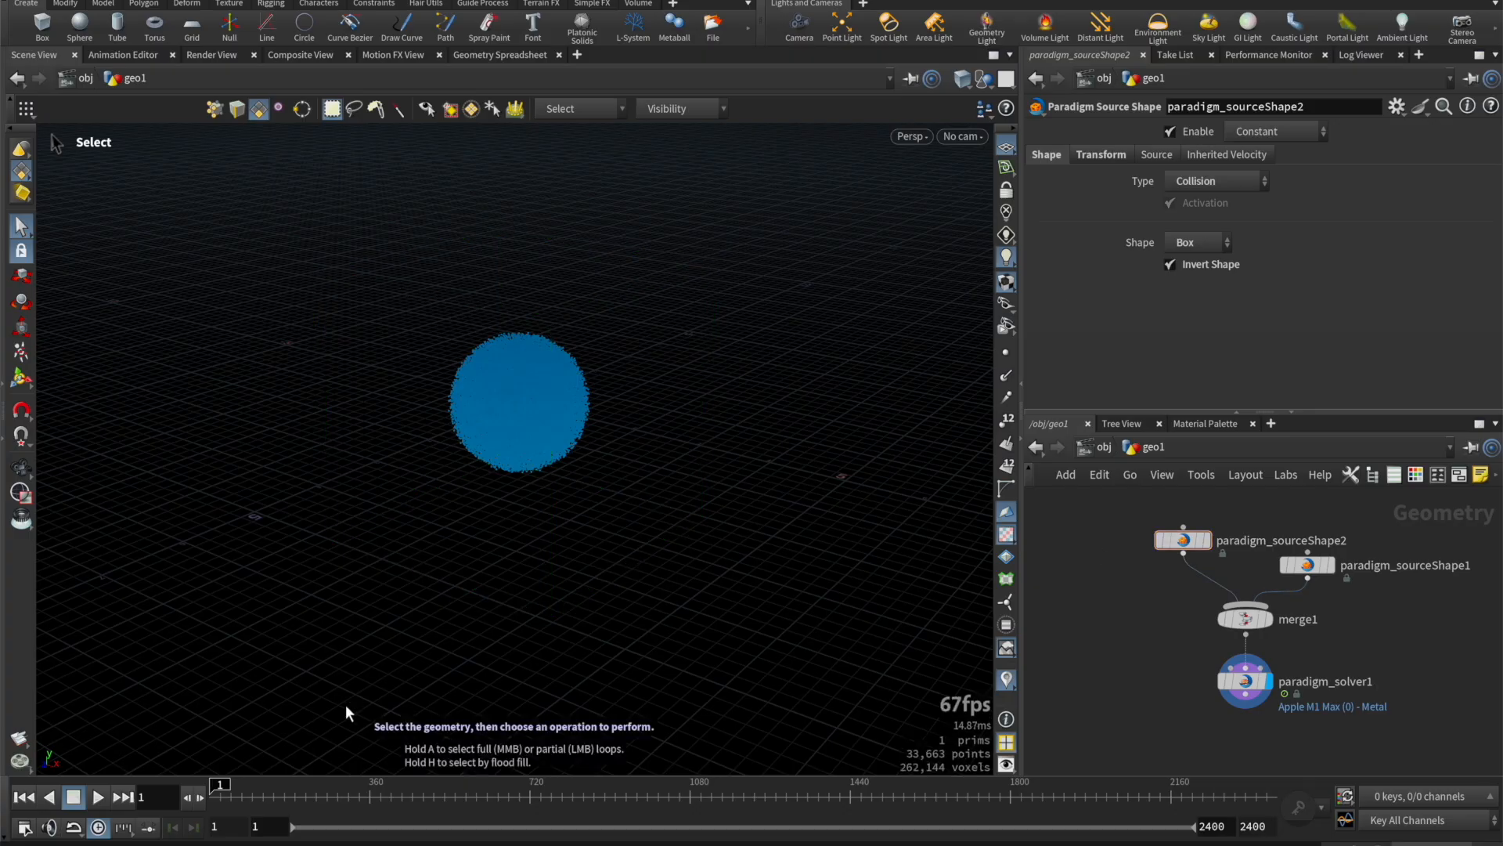
Step: Play the timeline so the particle sphere collapses into a flat pool inside the box
click(97, 797)
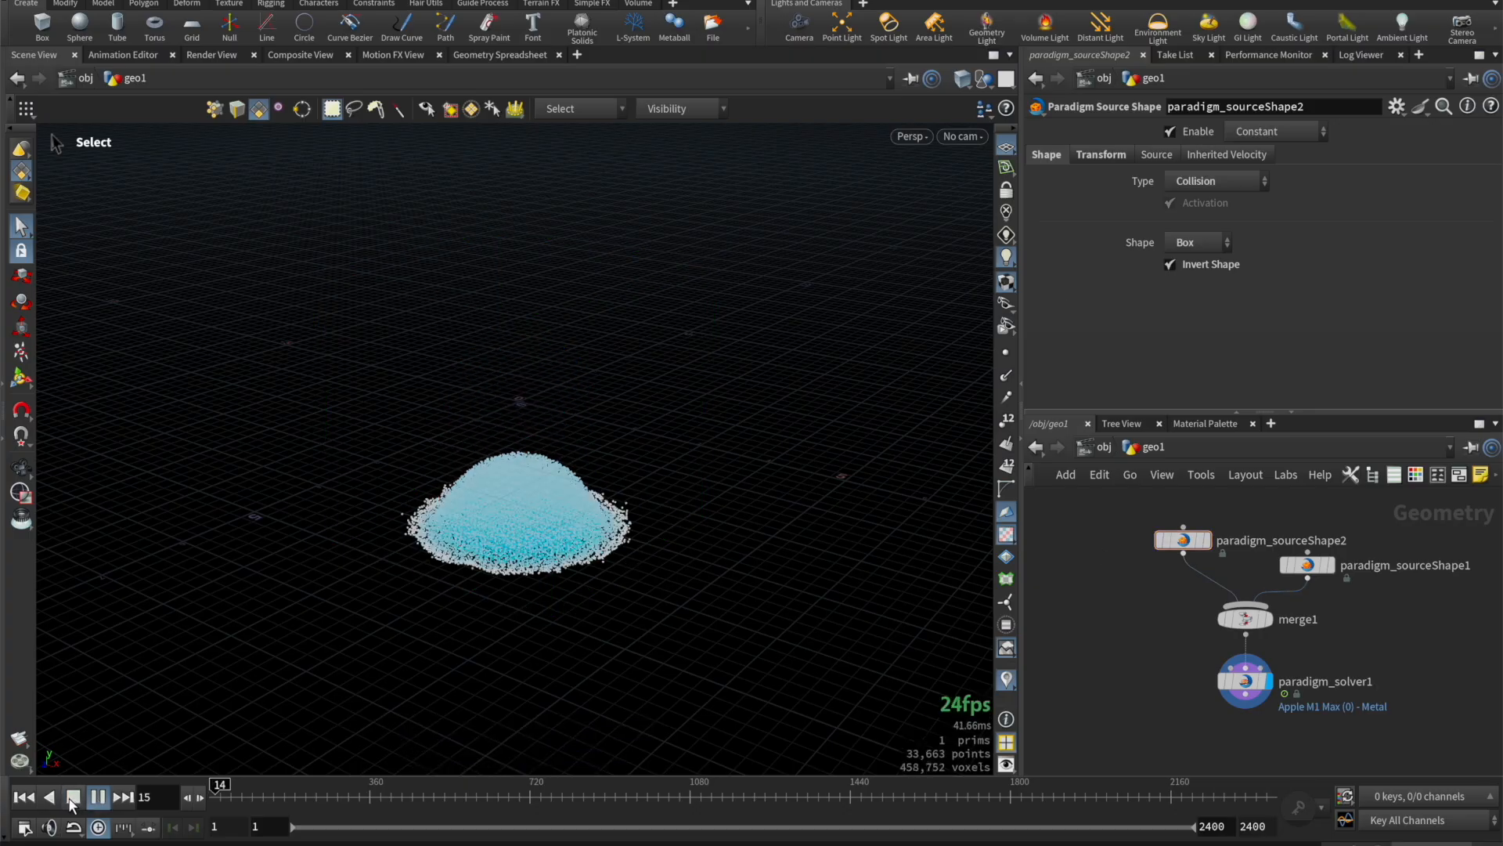
click(97, 795)
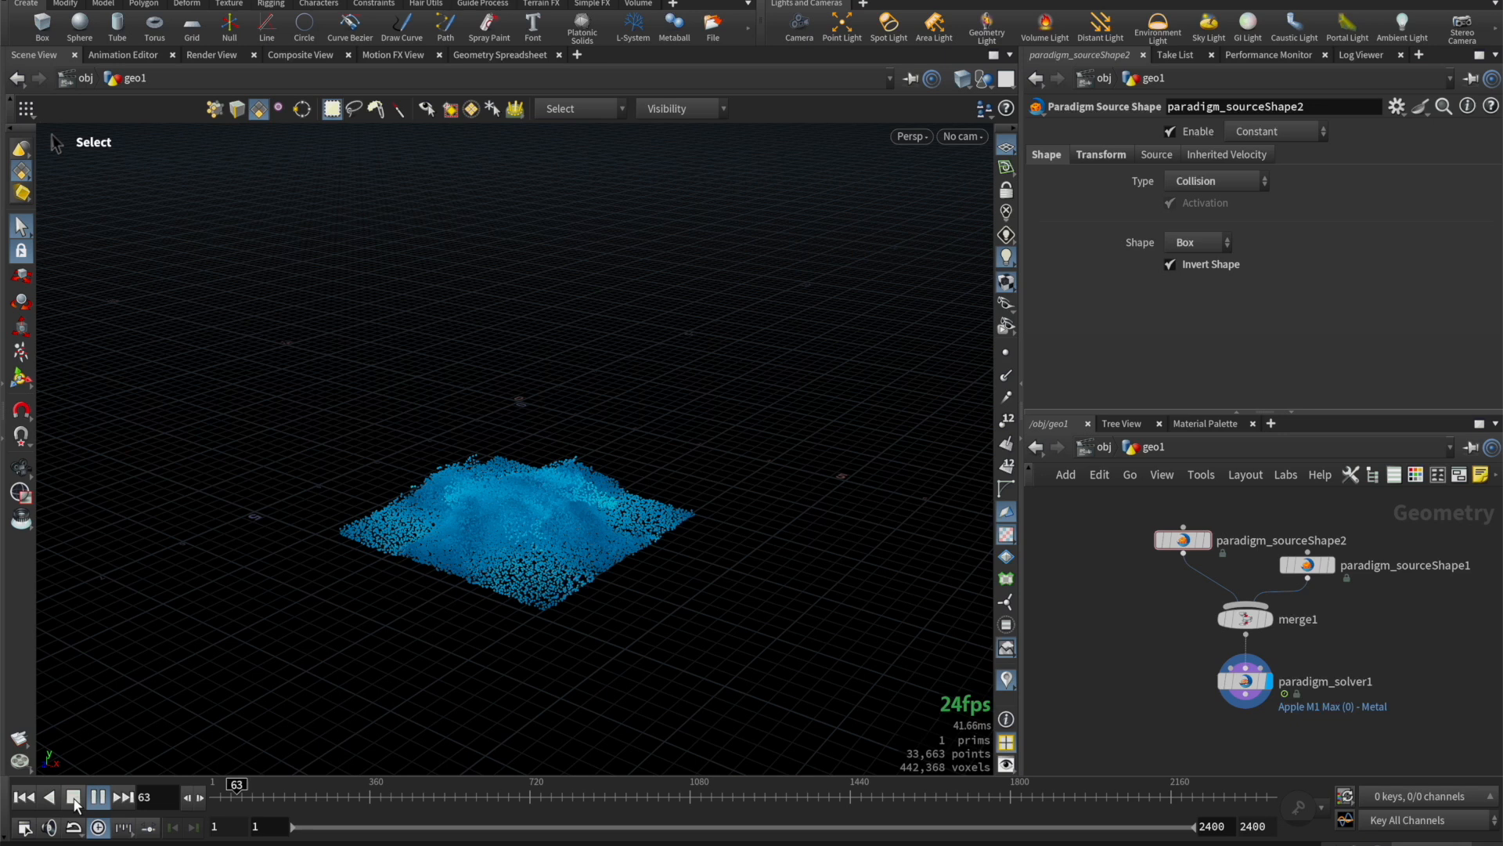
click(97, 797)
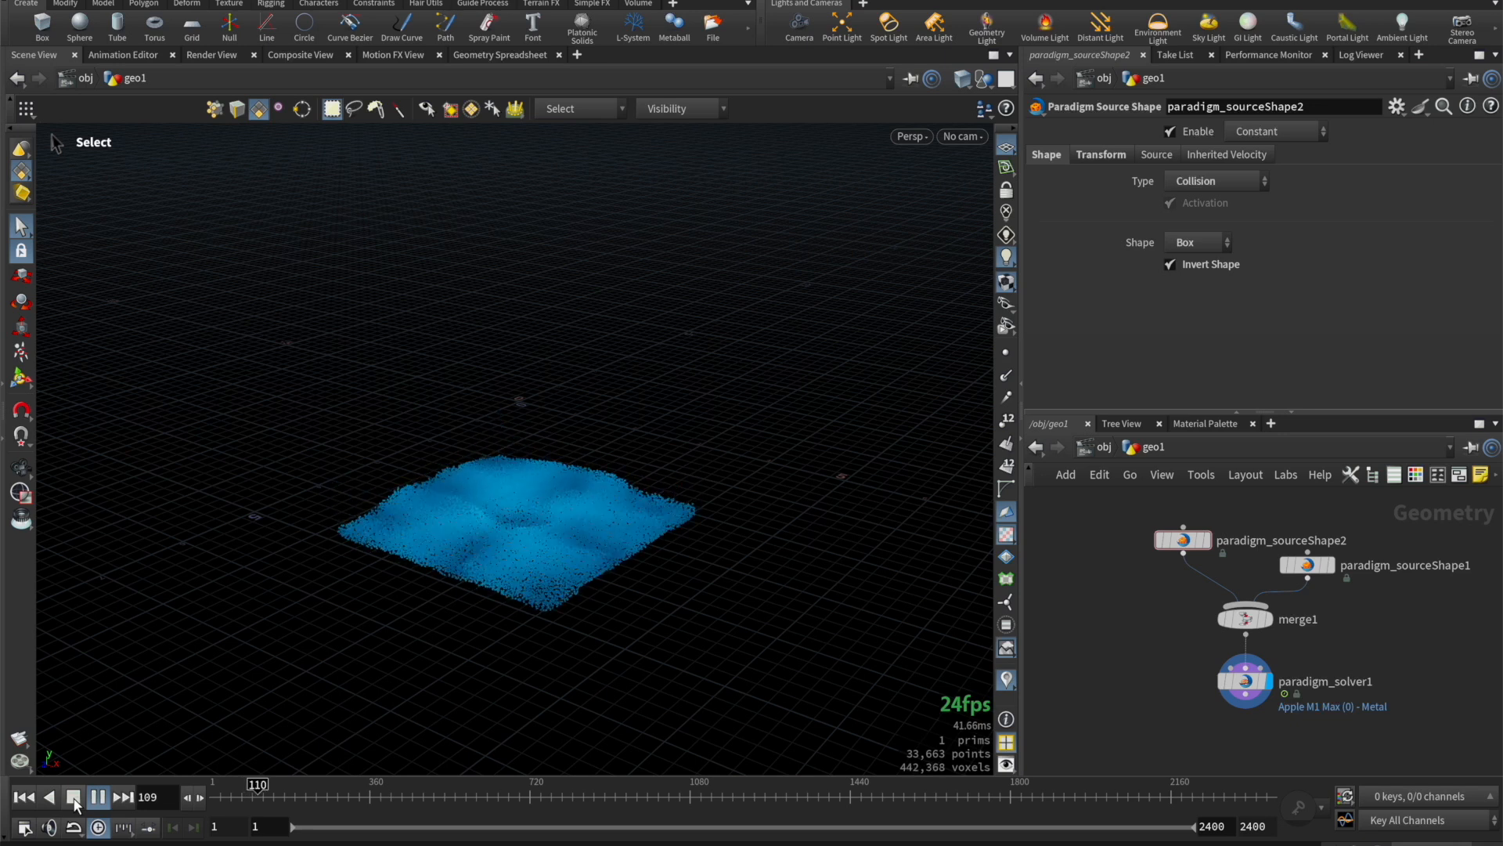
click(74, 795)
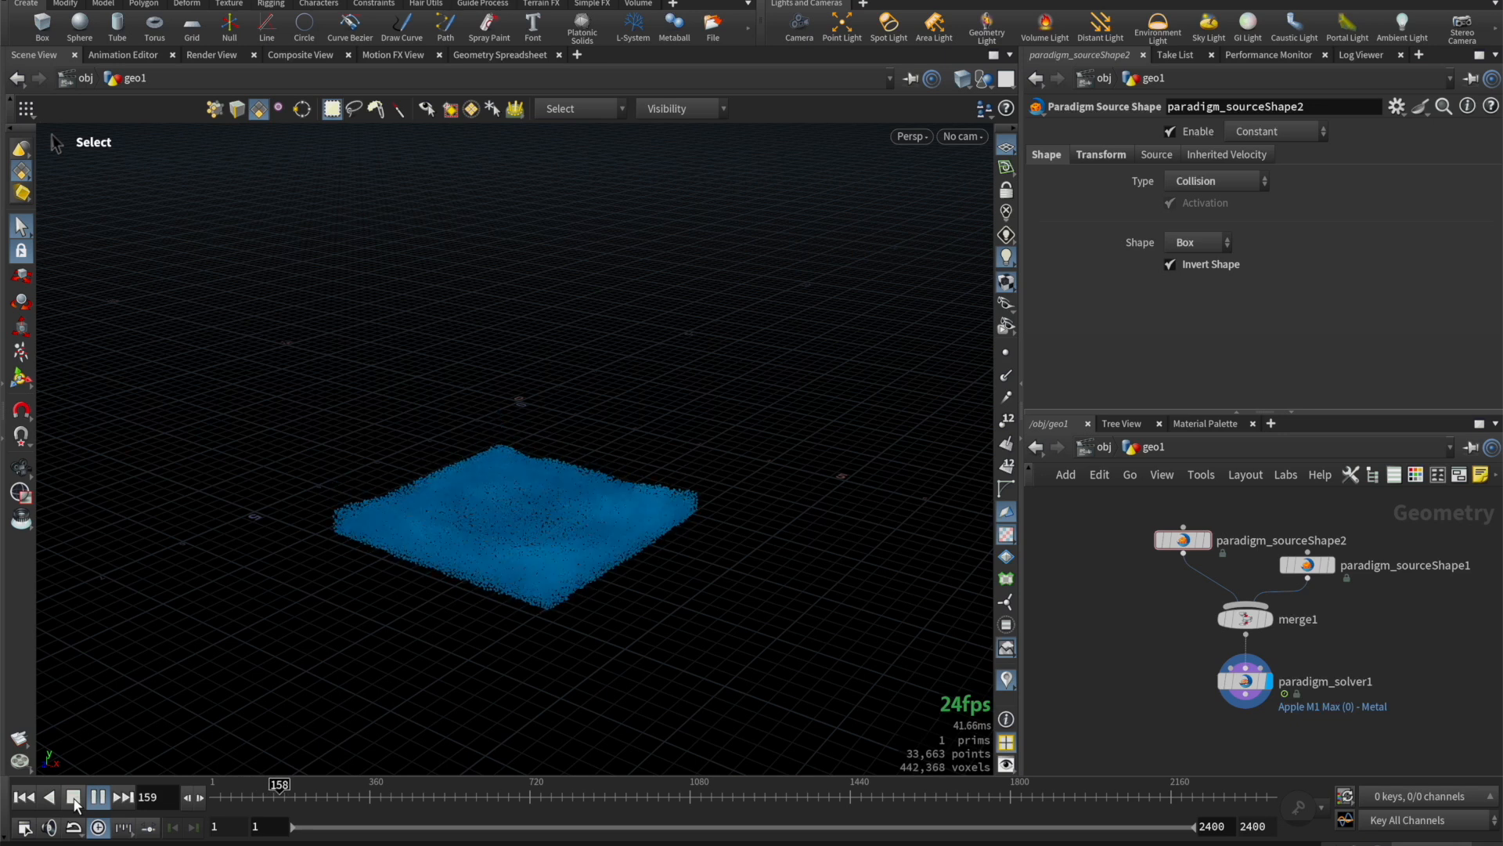
click(73, 797)
text(source s)
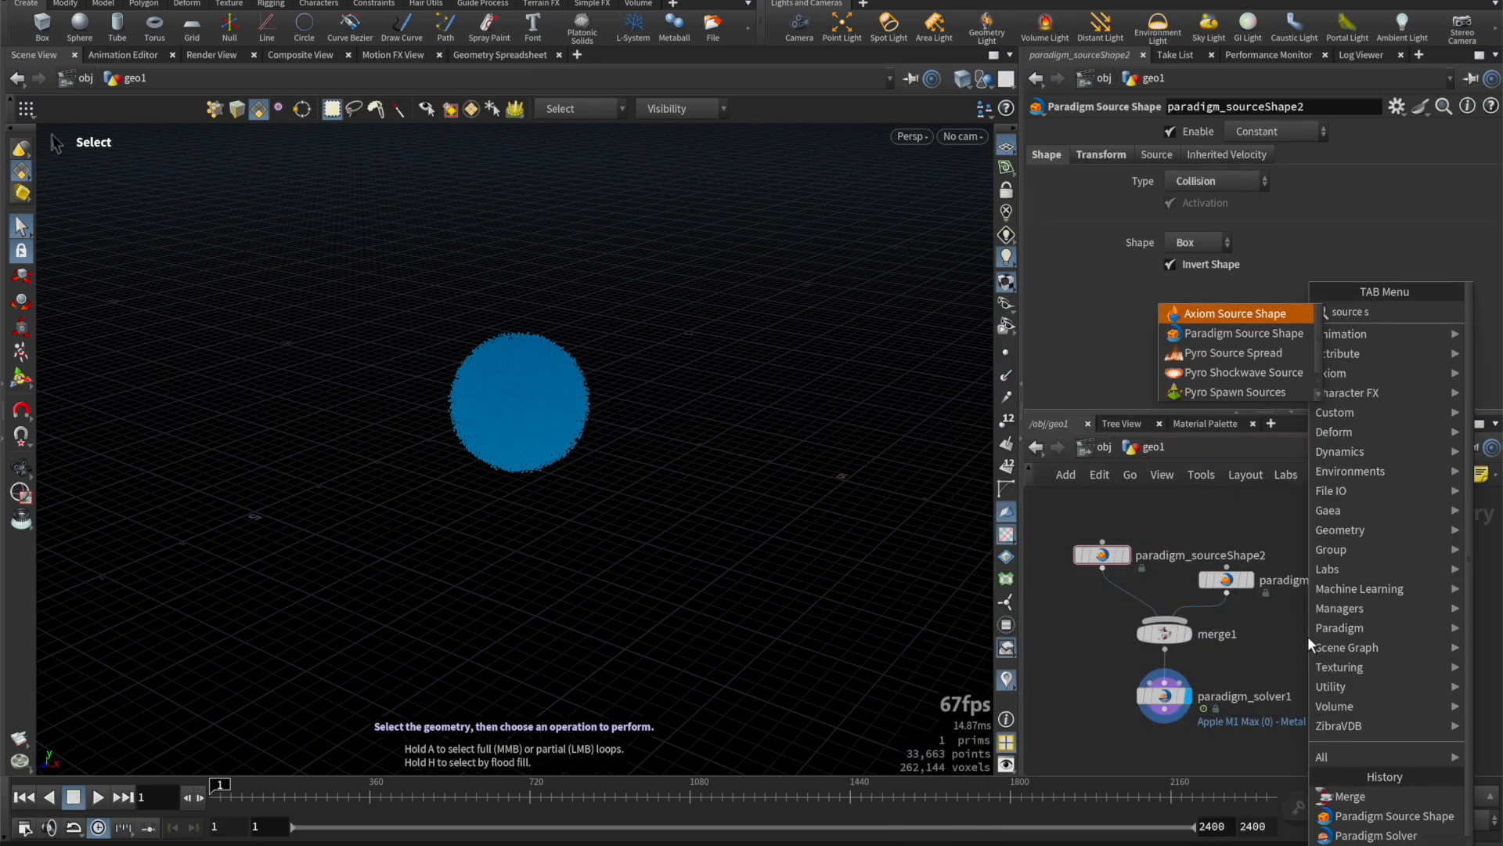
Step: Add a source shape with an Omnidirectional force of magnitude -100 pulling particles inward
click(1241, 332)
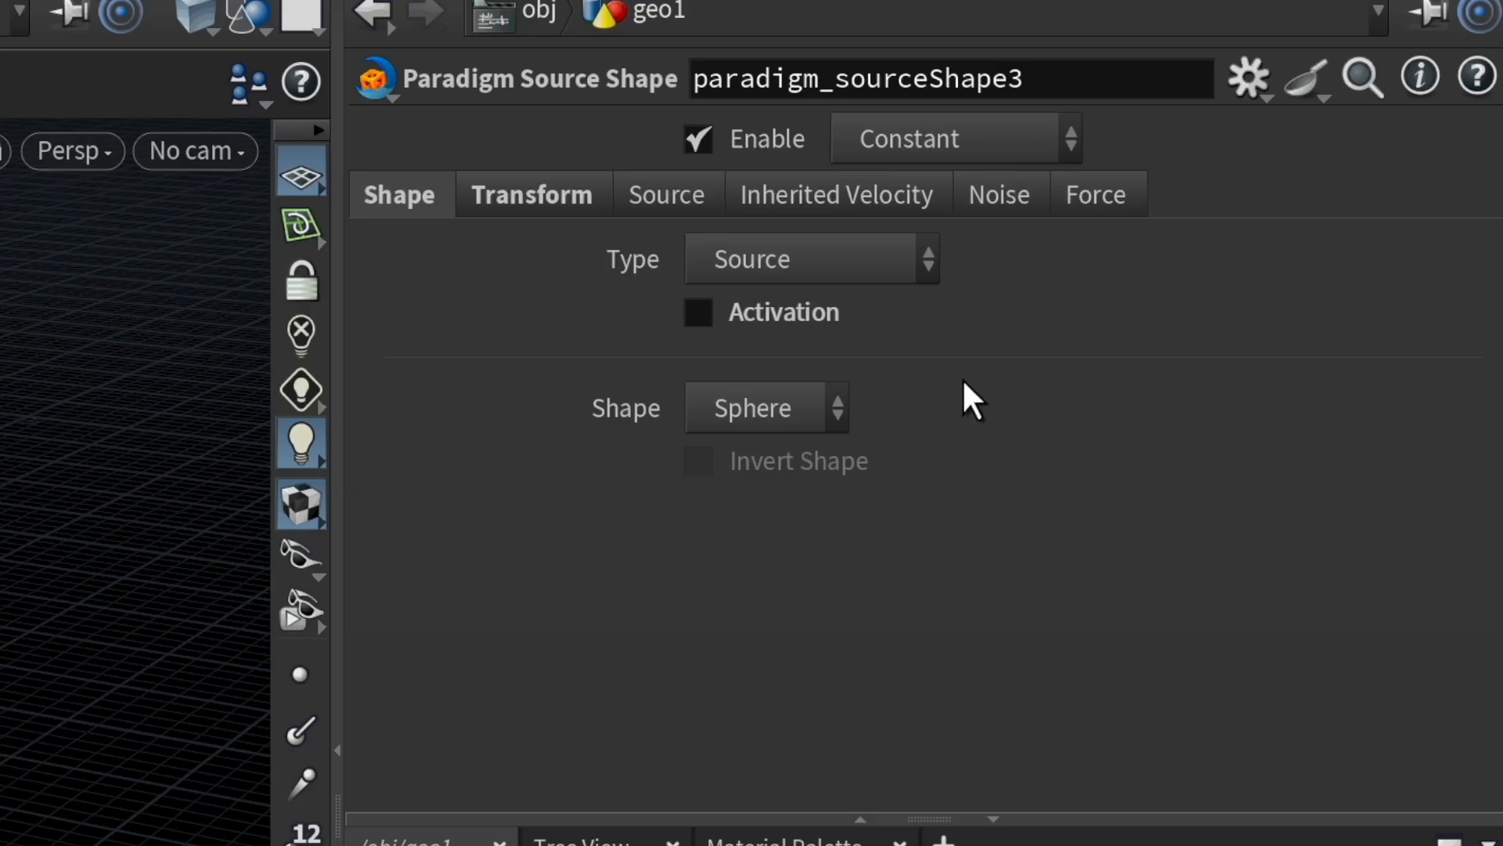
click(1094, 194)
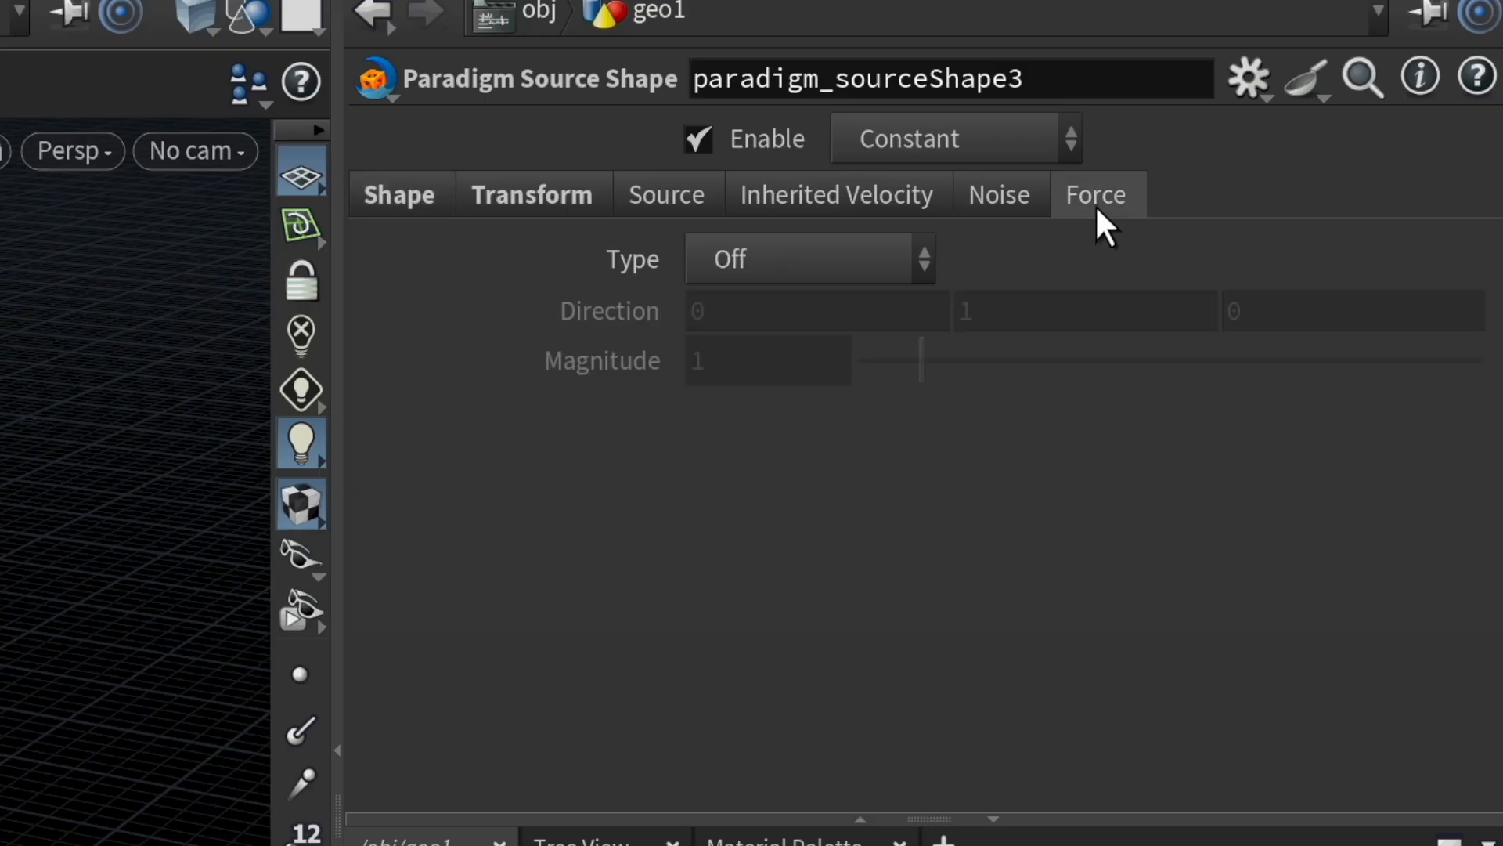
click(808, 258)
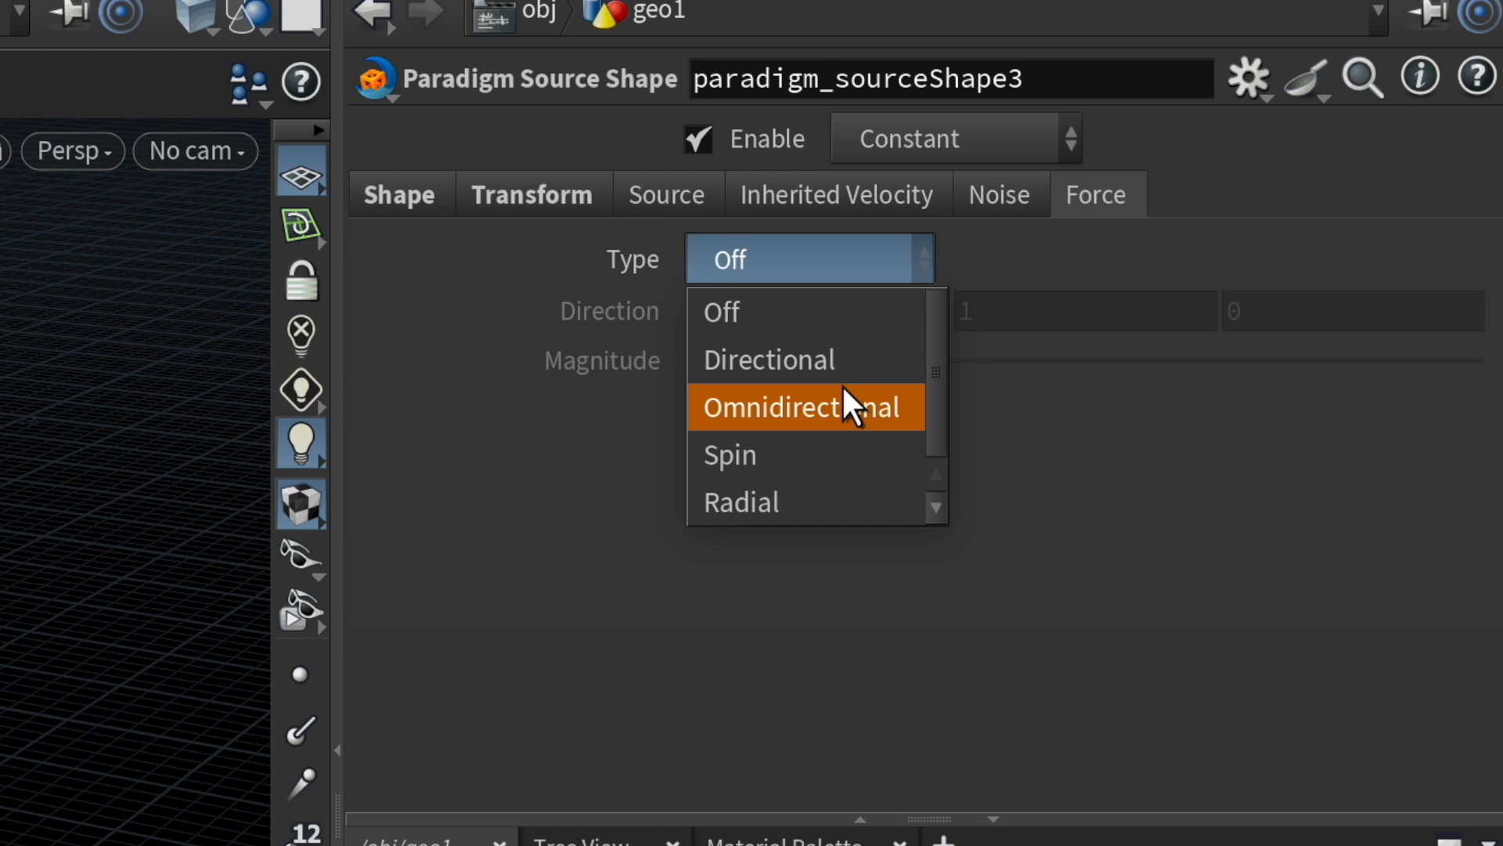
click(805, 407)
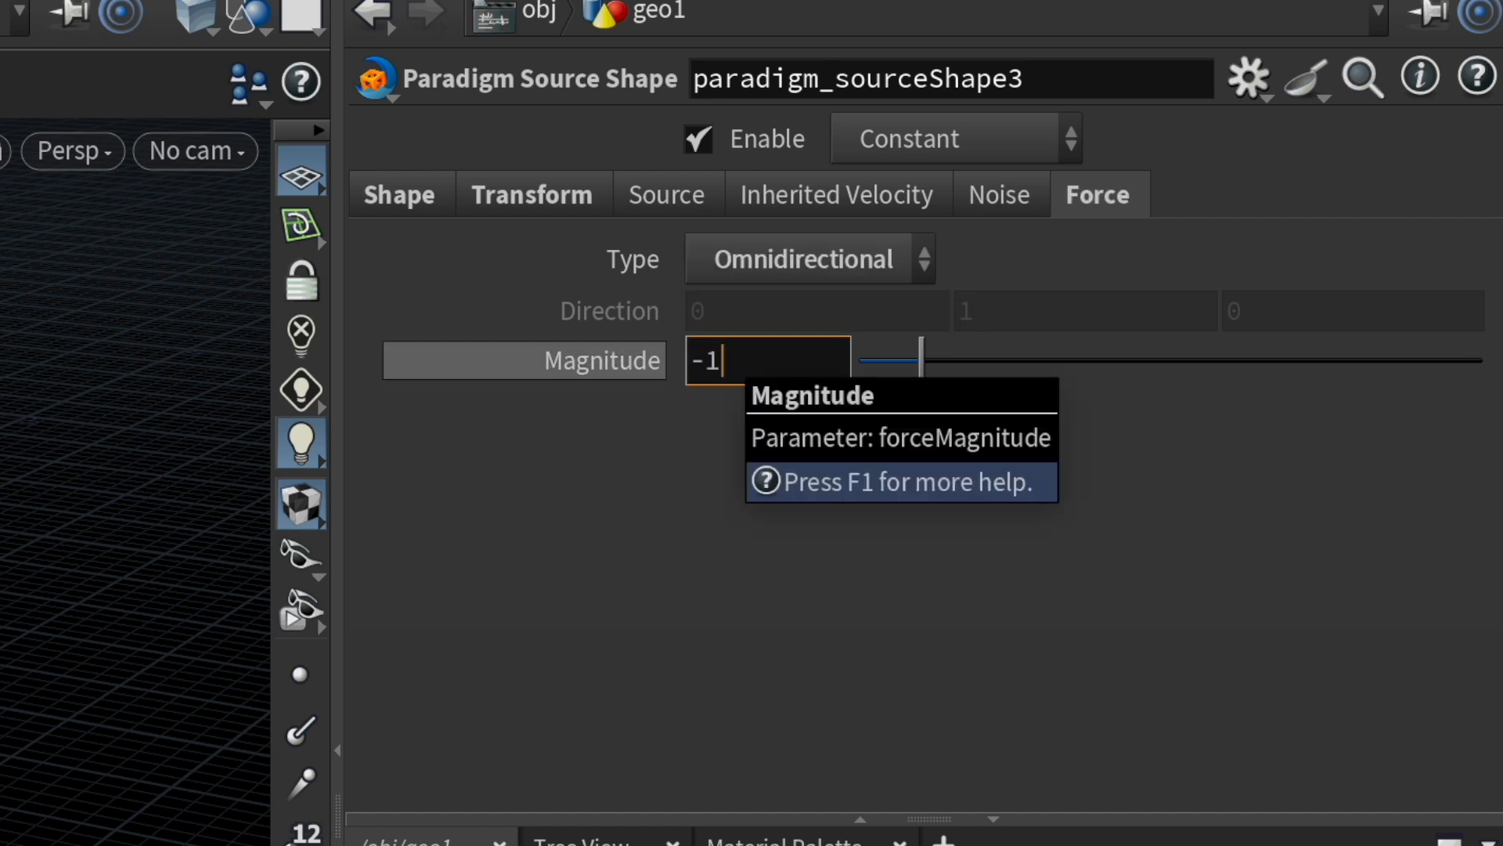
text(000)
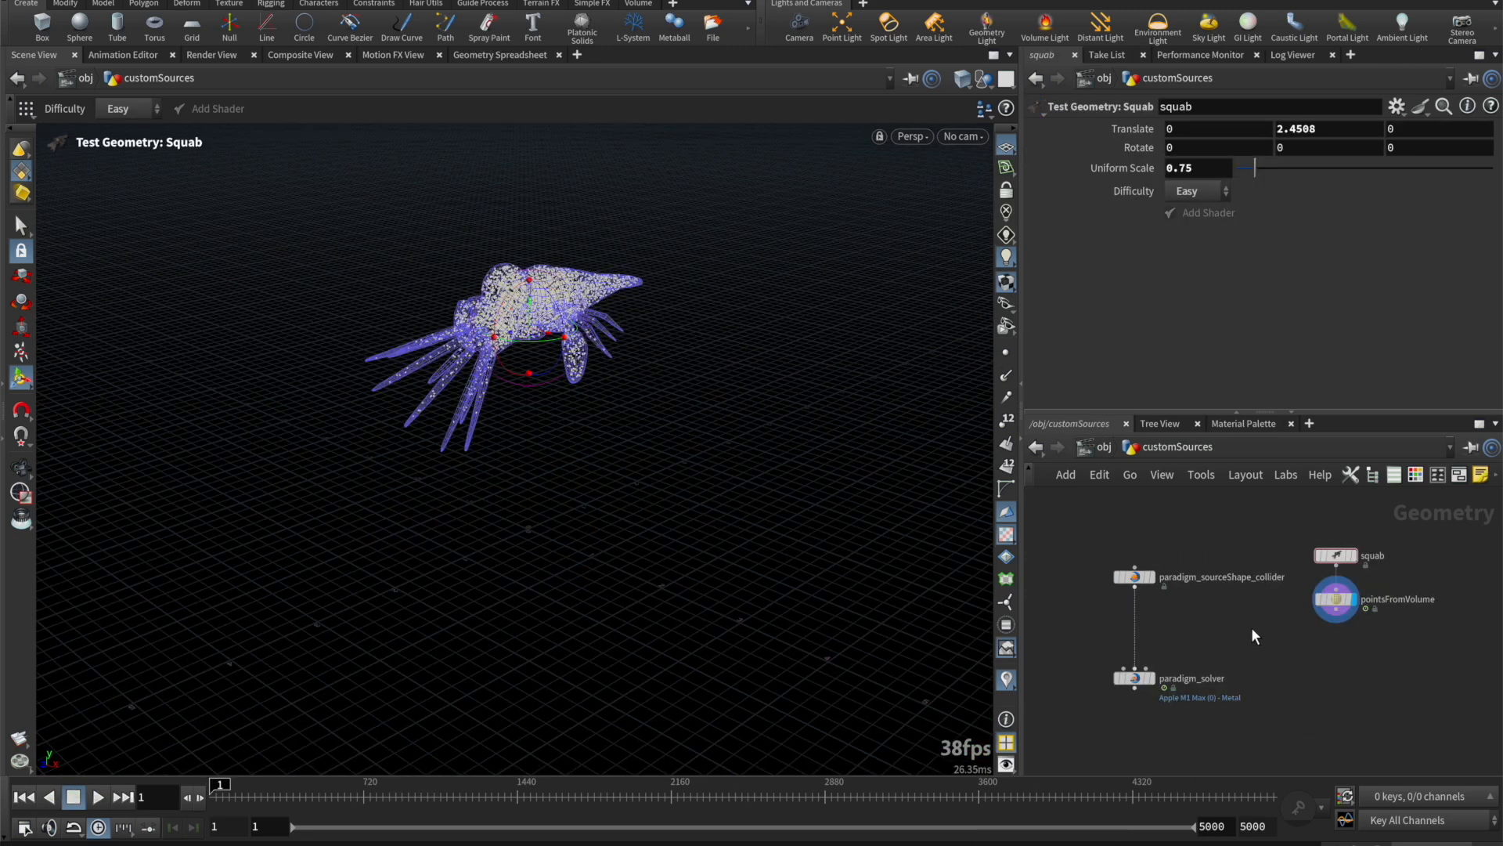
Step: Feed pointsFromVolume into a Switch with a Null, ready for box scattering via Copy to Points
click(1335, 598)
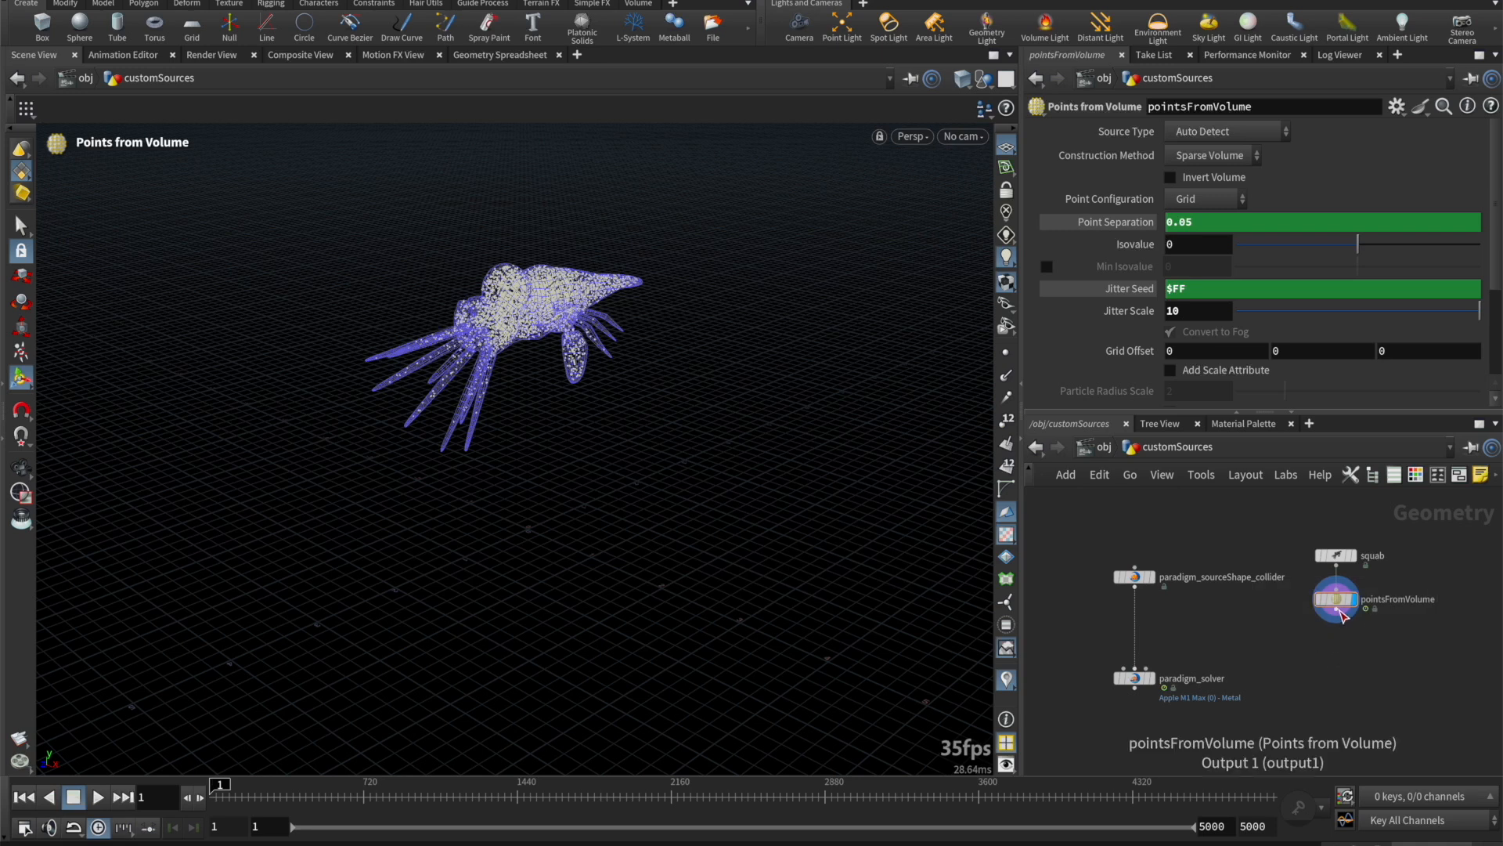
click(1336, 619)
text(nu)
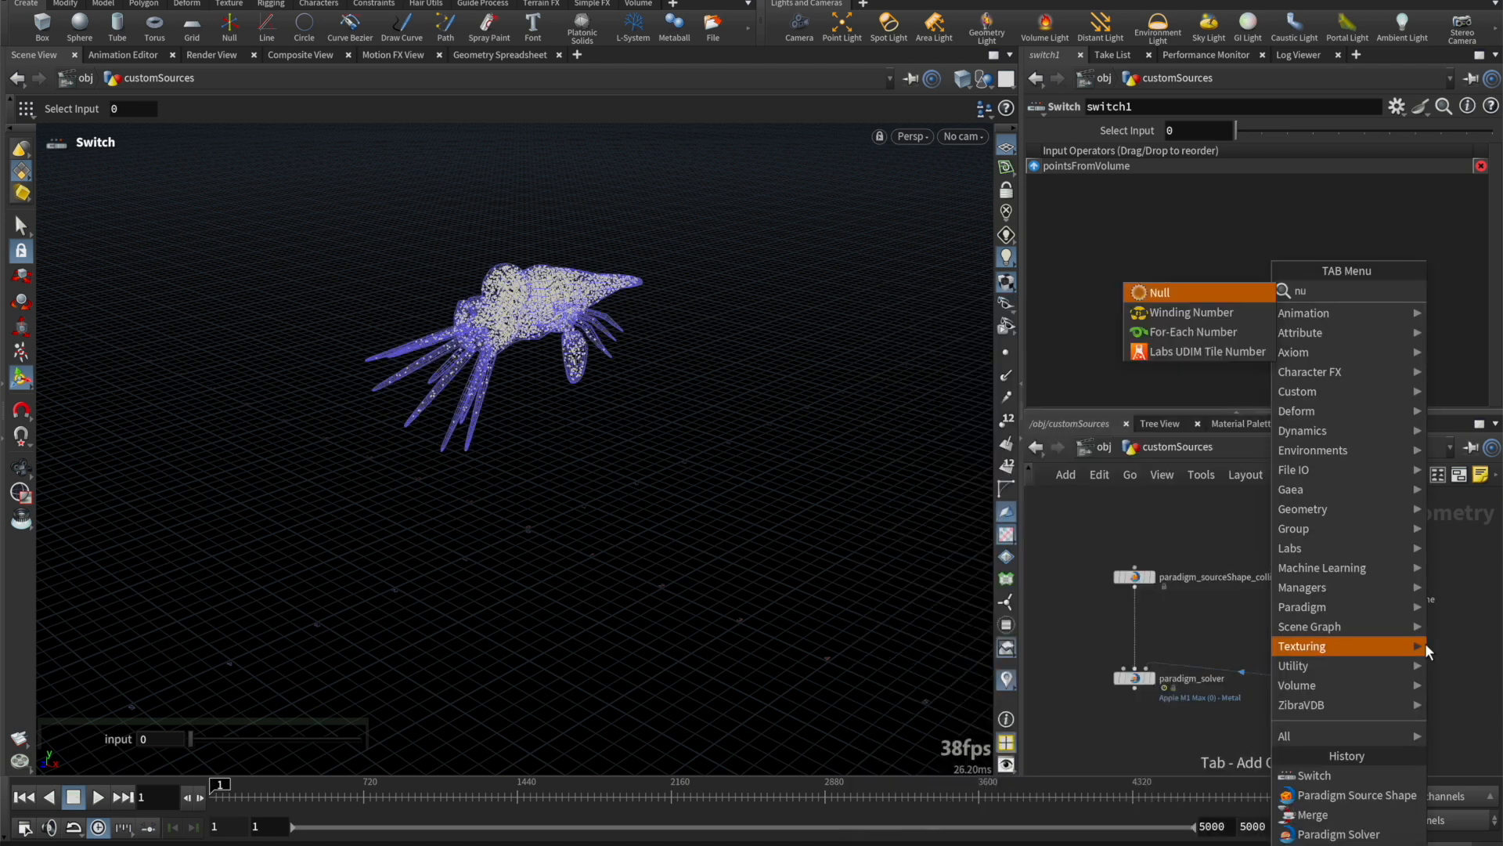
click(1159, 293)
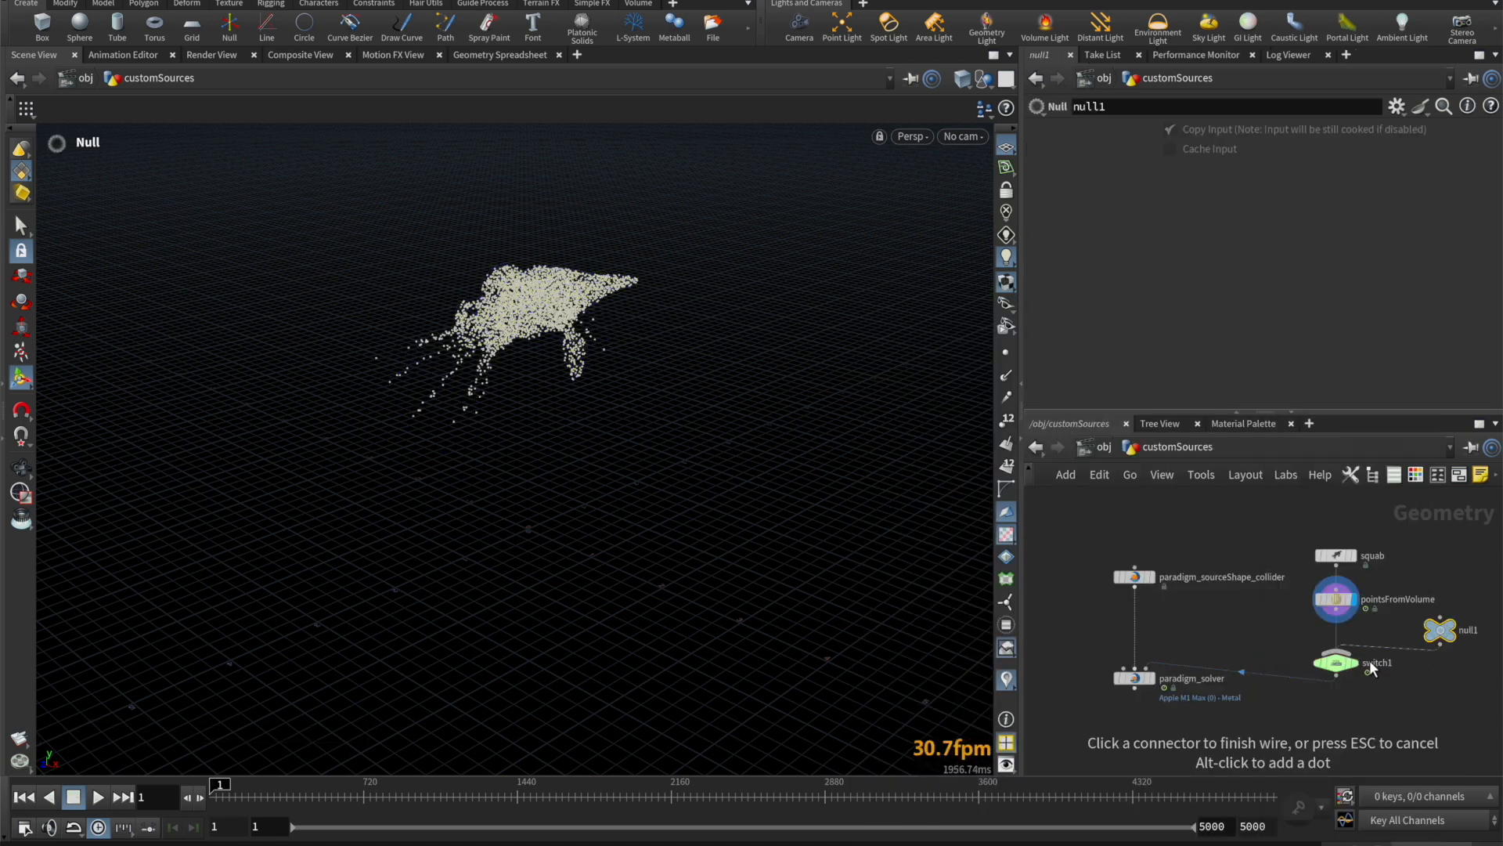
click(1334, 661)
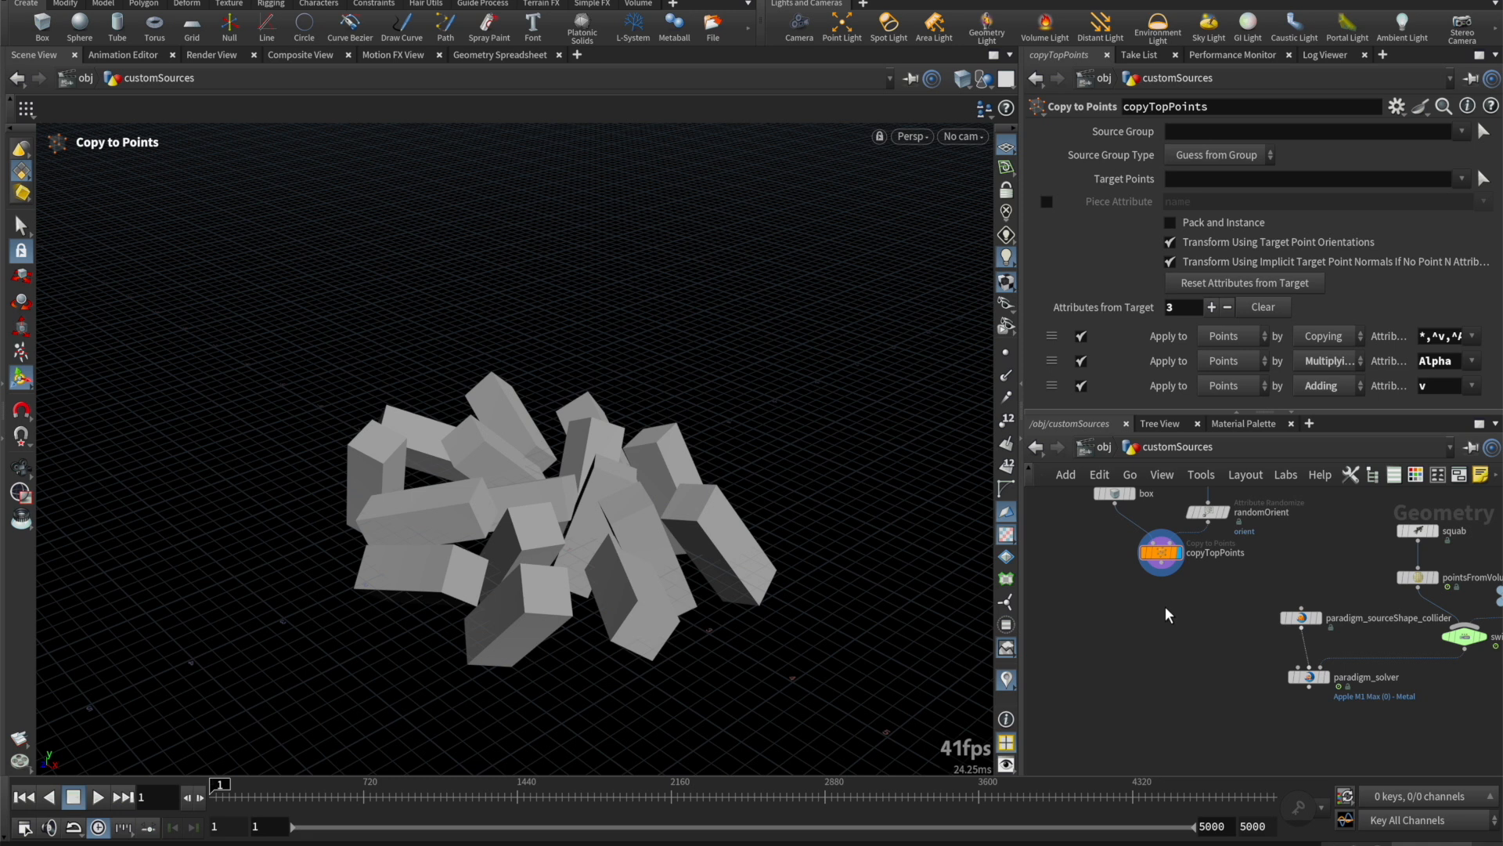
Step: Convert the boxes to a filled 'collision' VDB at 0.05 voxel size and wire it into paradigm_solver
click(1161, 553)
text(vdbfro)
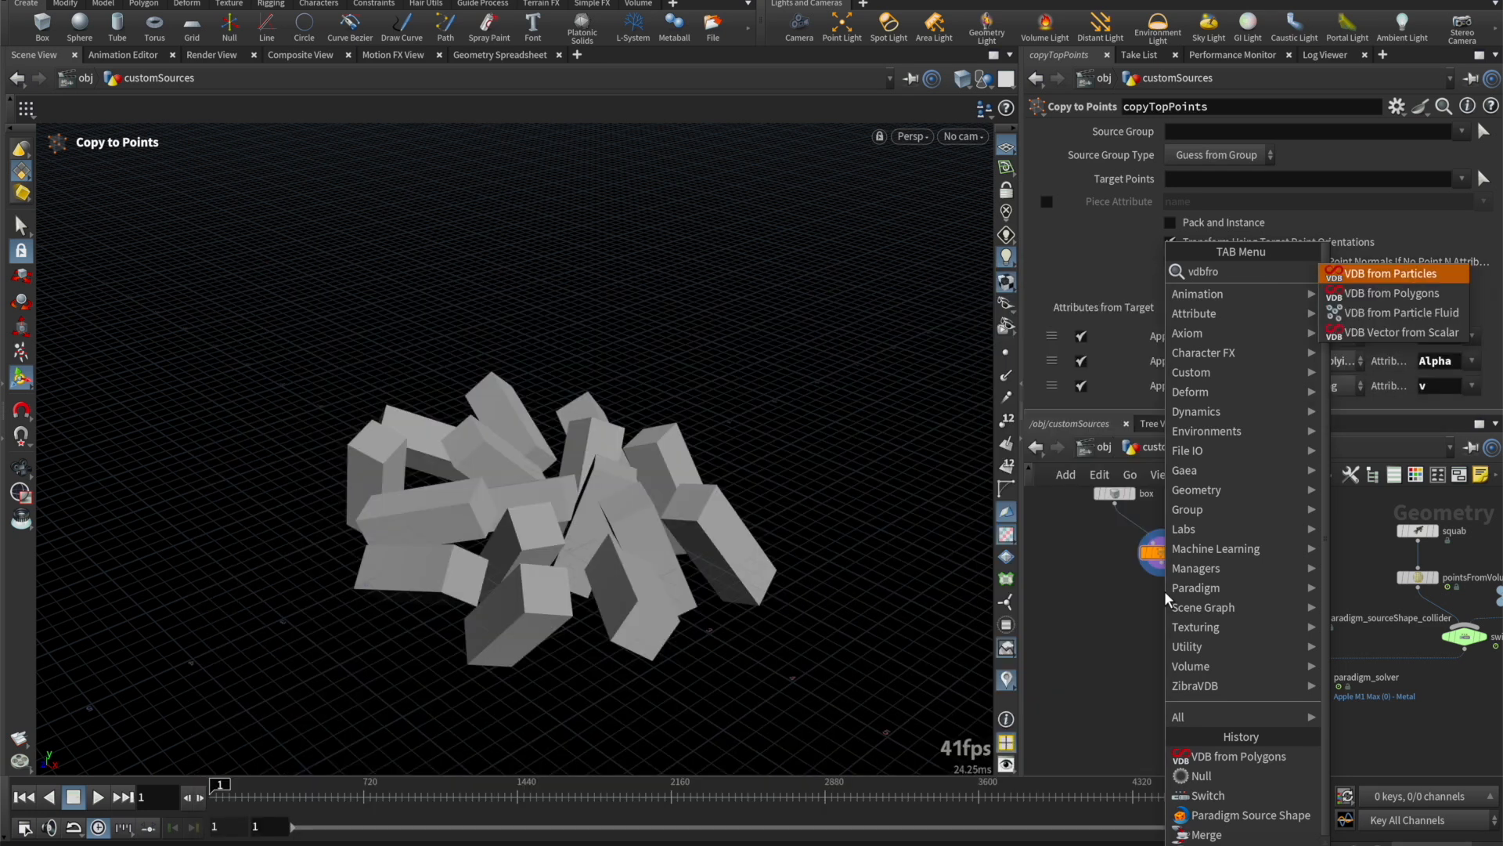
click(1389, 293)
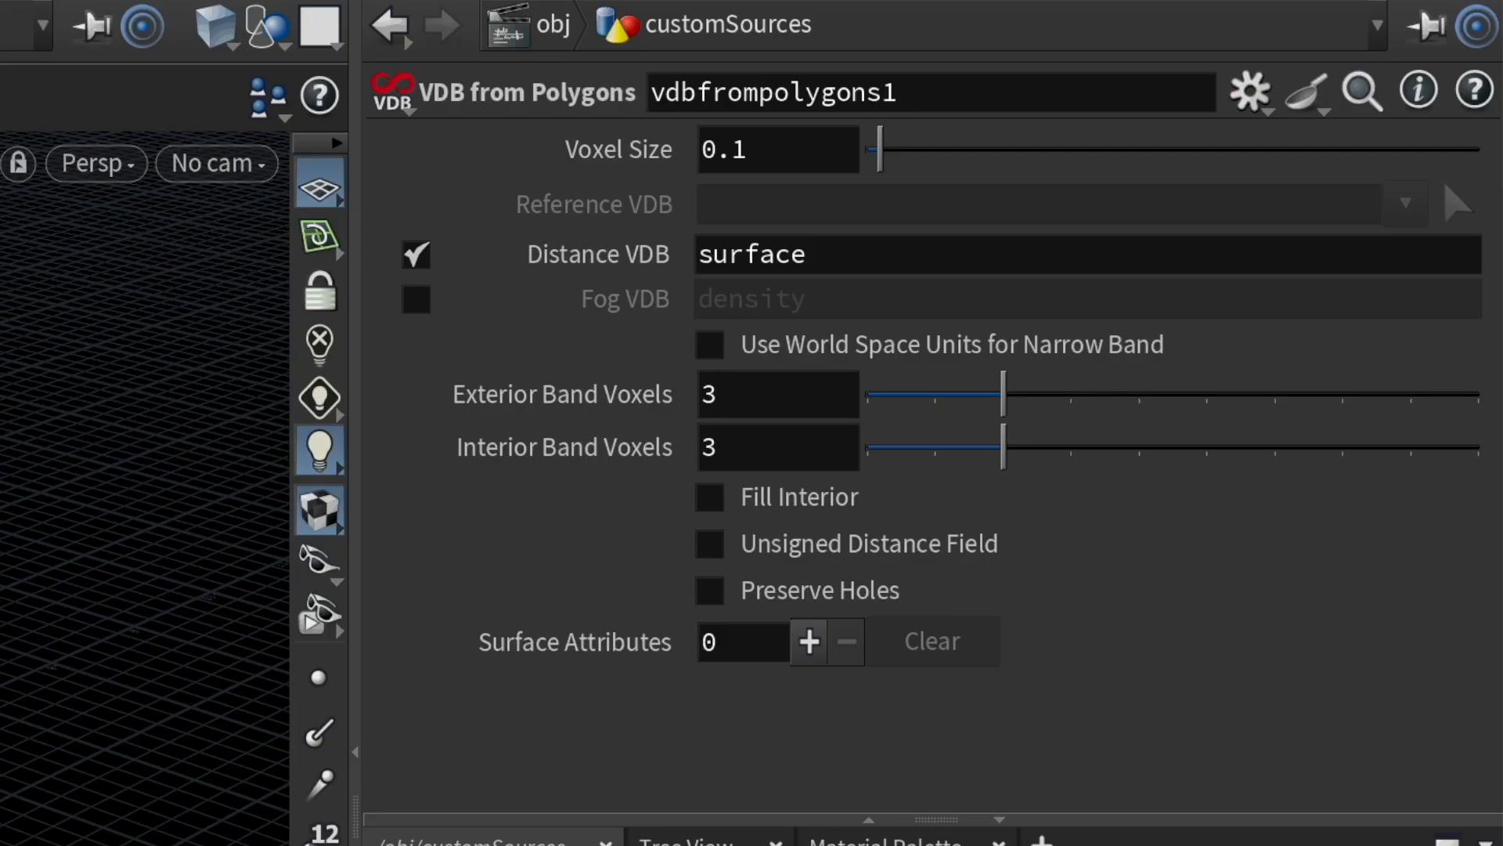
text(0.05)
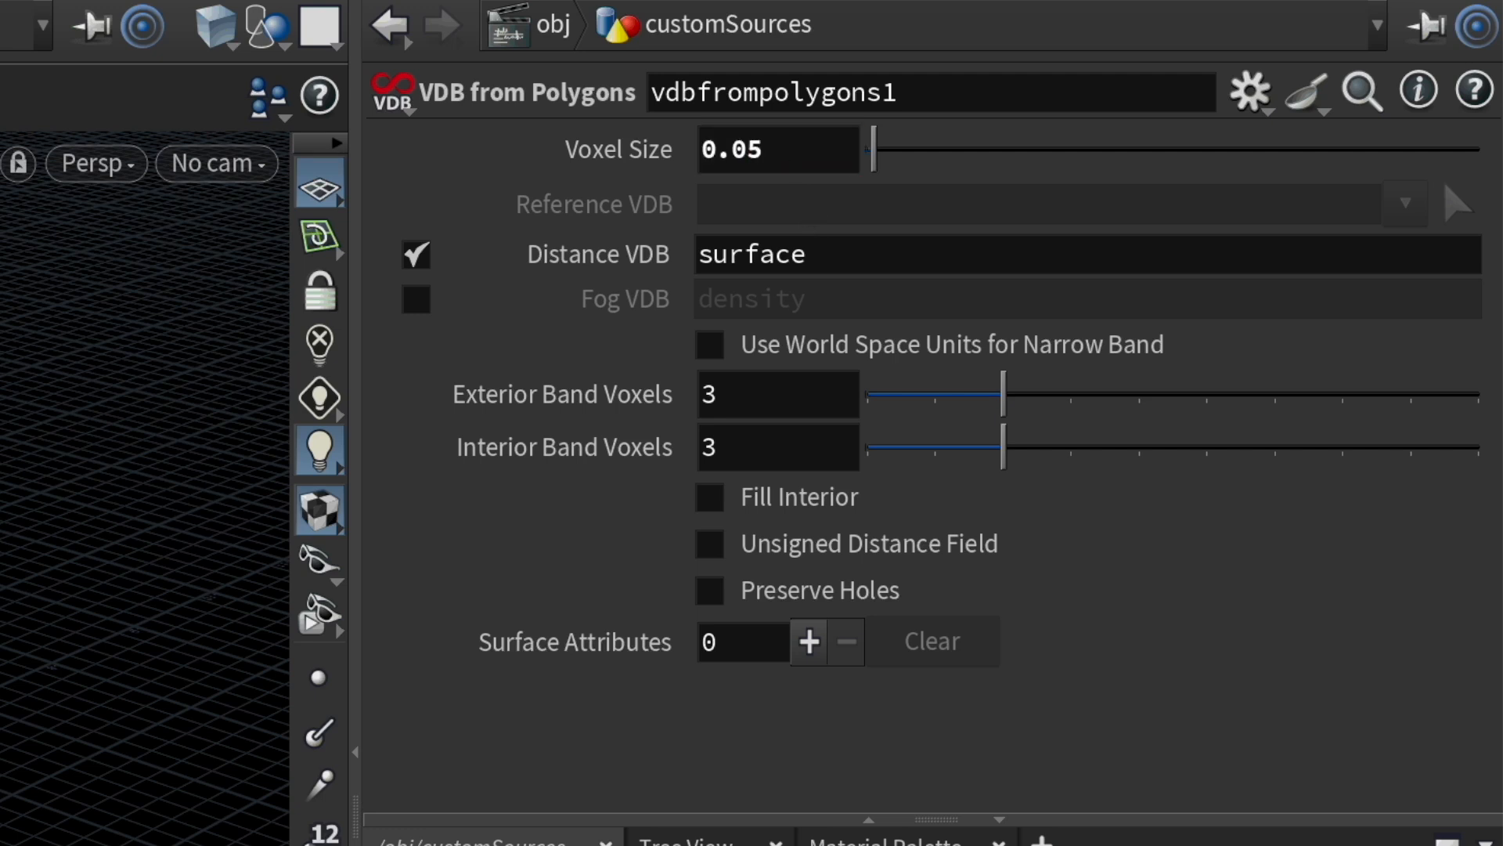
click(710, 496)
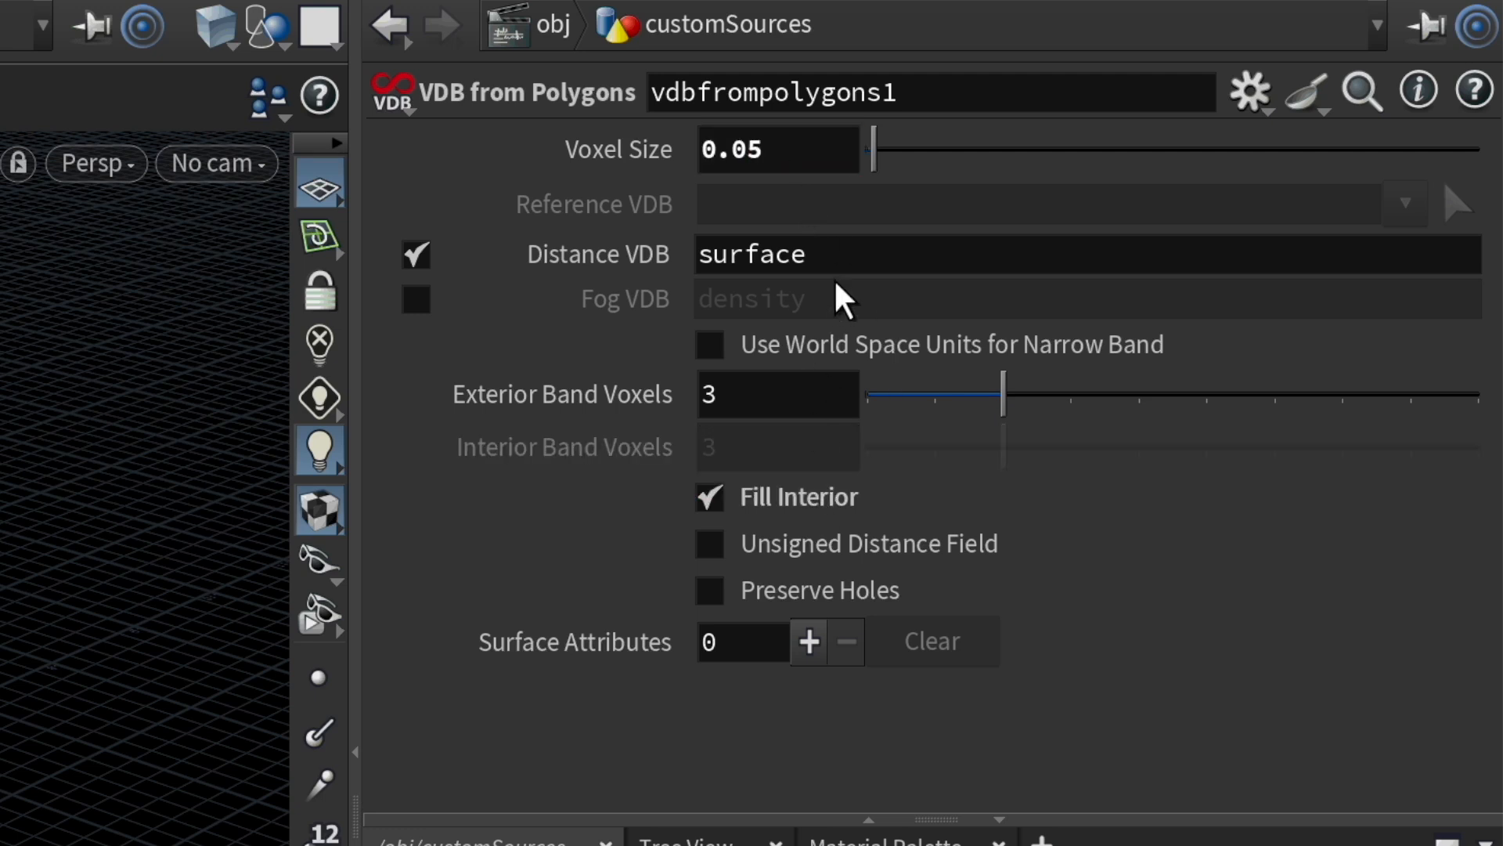
text(collision)
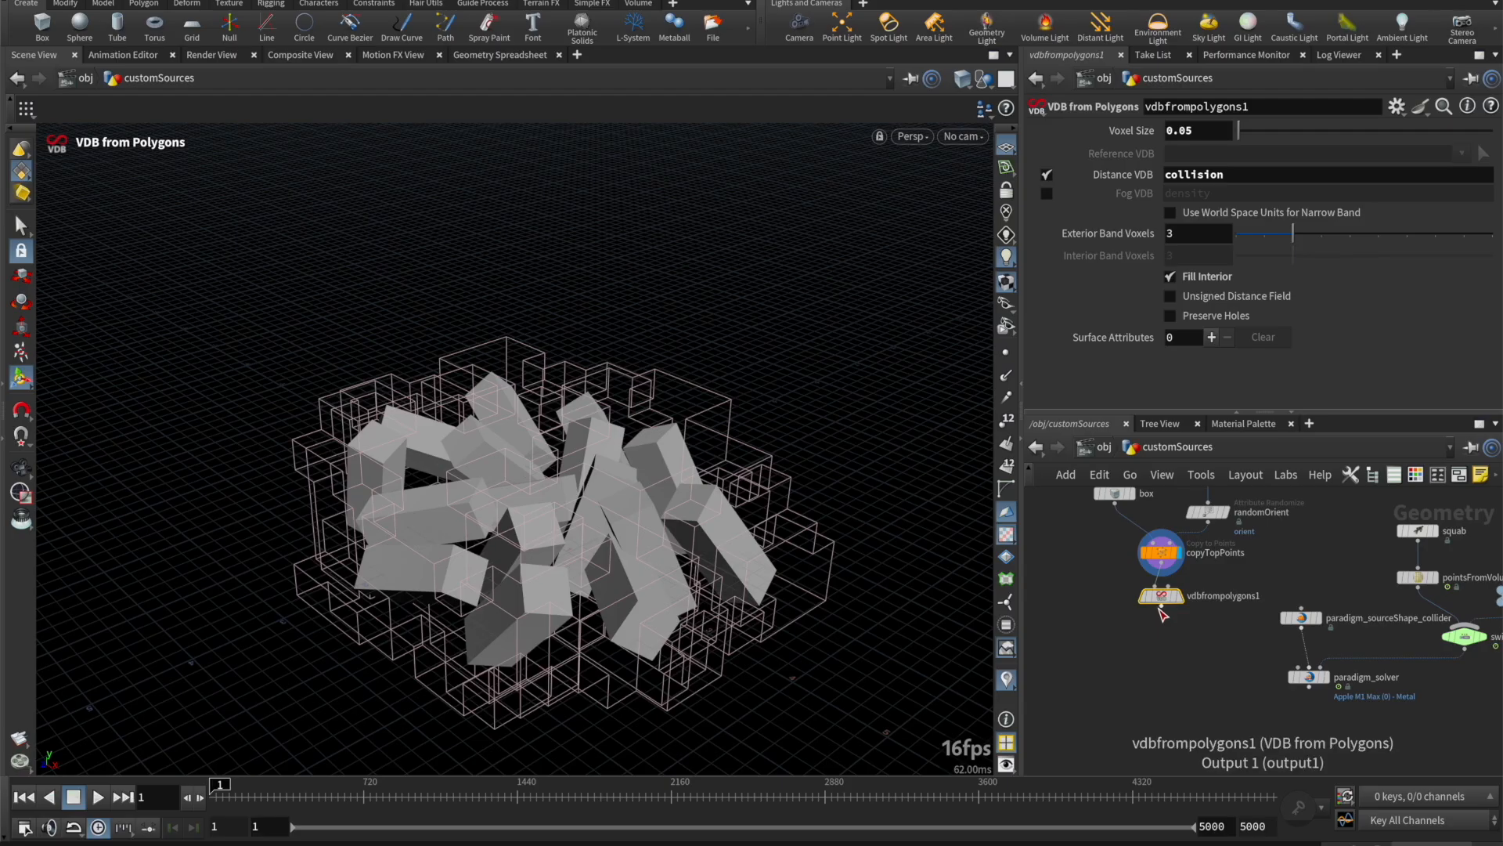
click(1159, 611)
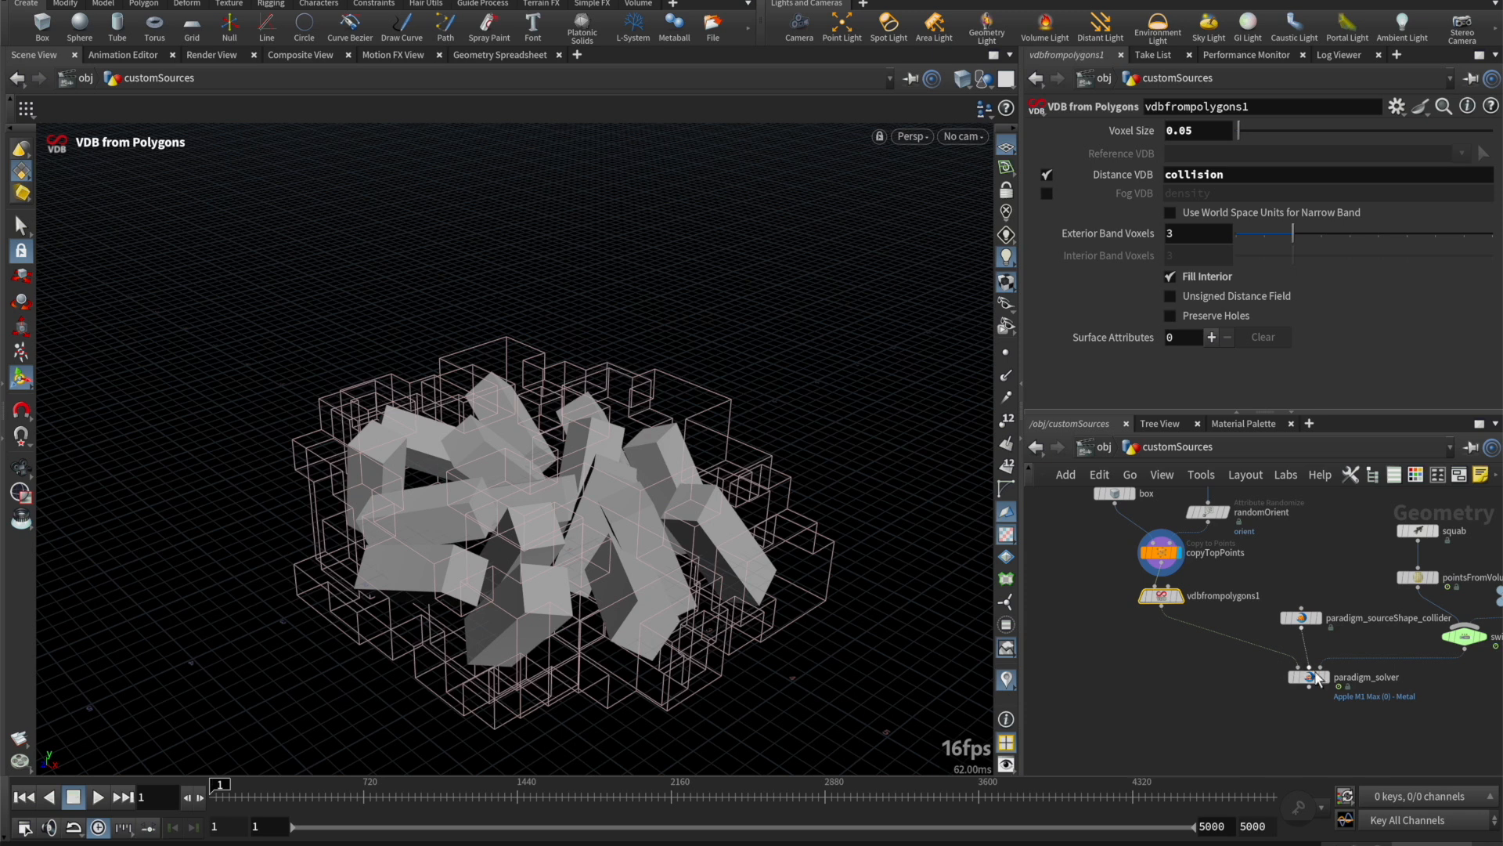
Step: Display paradigm_solver and play so the squab liquid splashes against the box colliders
click(1306, 677)
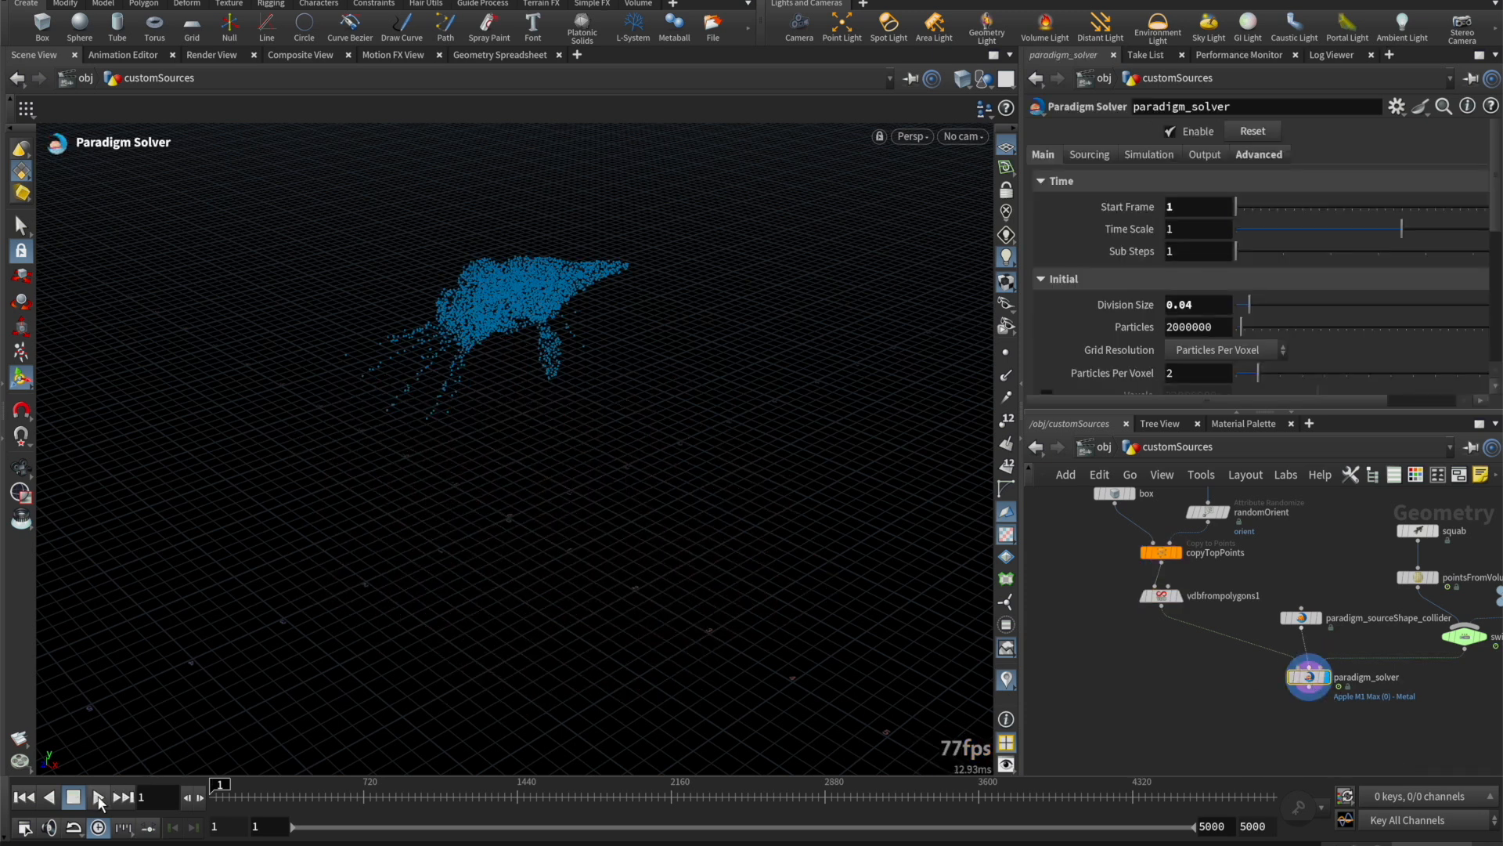
click(98, 797)
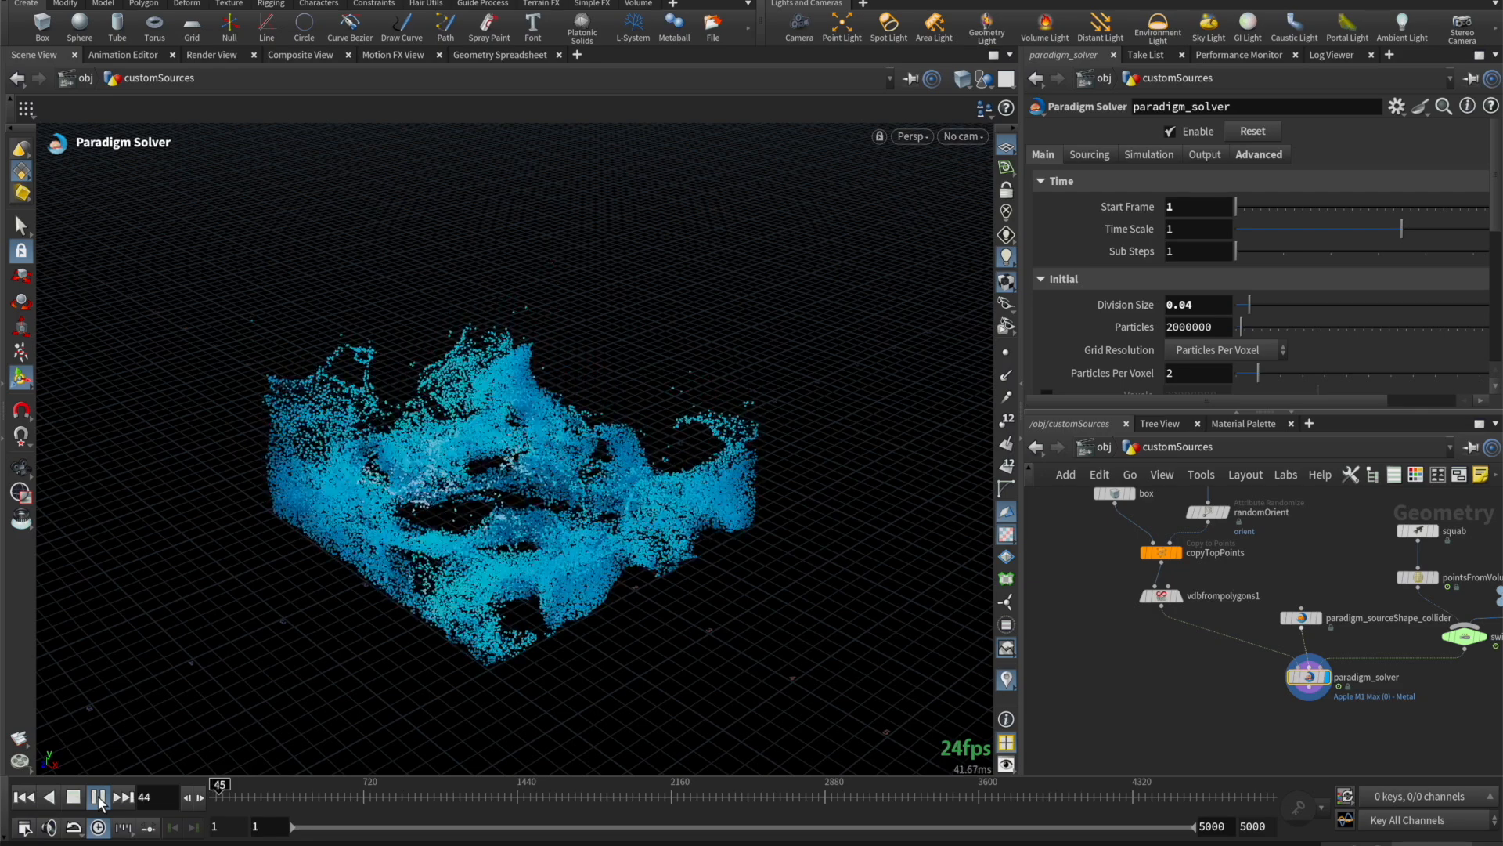